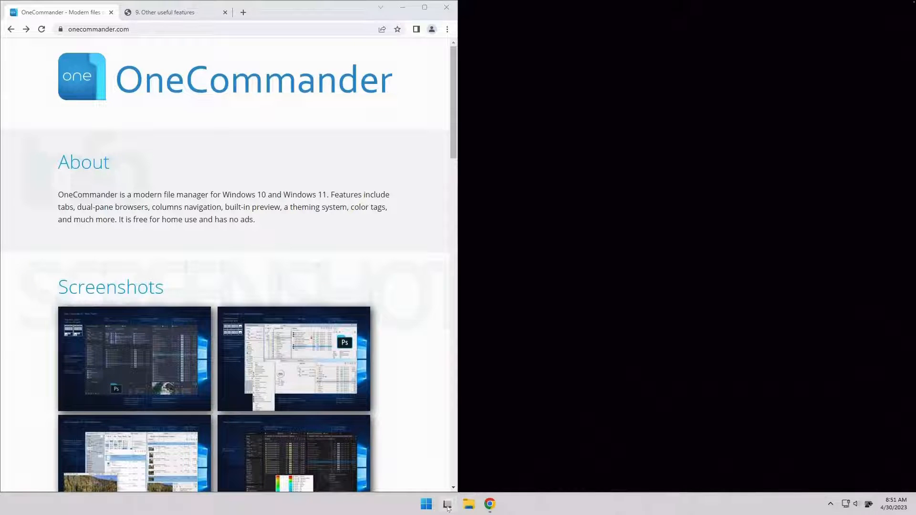
- Switch from Chrome to the virtual desktop where File Explorer shows This PC
click(447, 504)
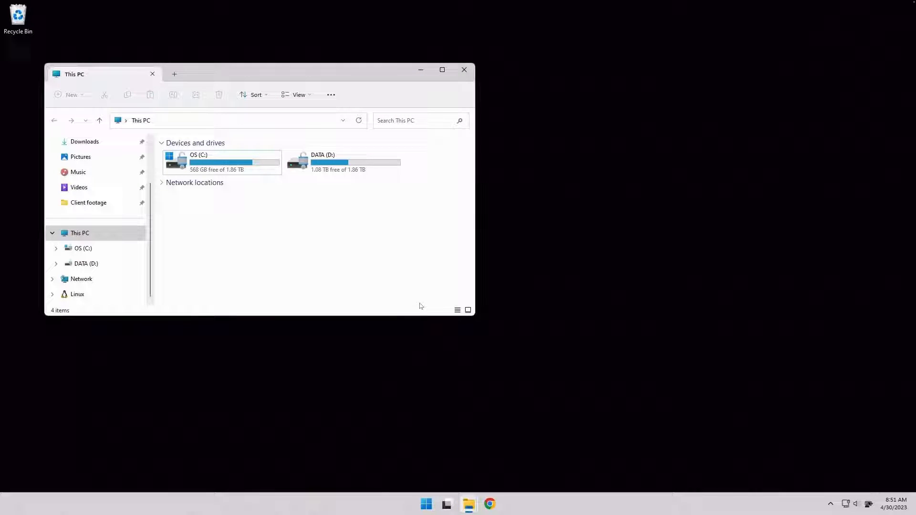
- Open a second File Explorer window and show Home, selecting Pictures in Quick access
key(win+e)
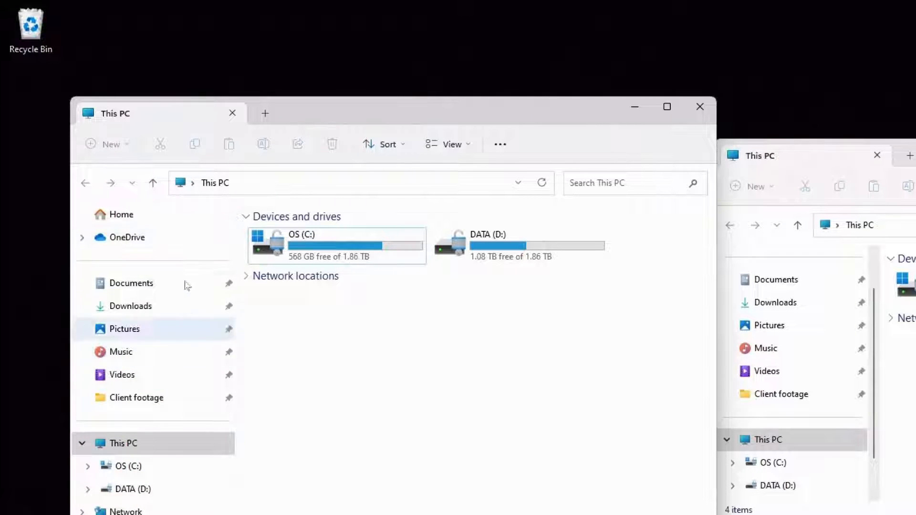
click(121, 215)
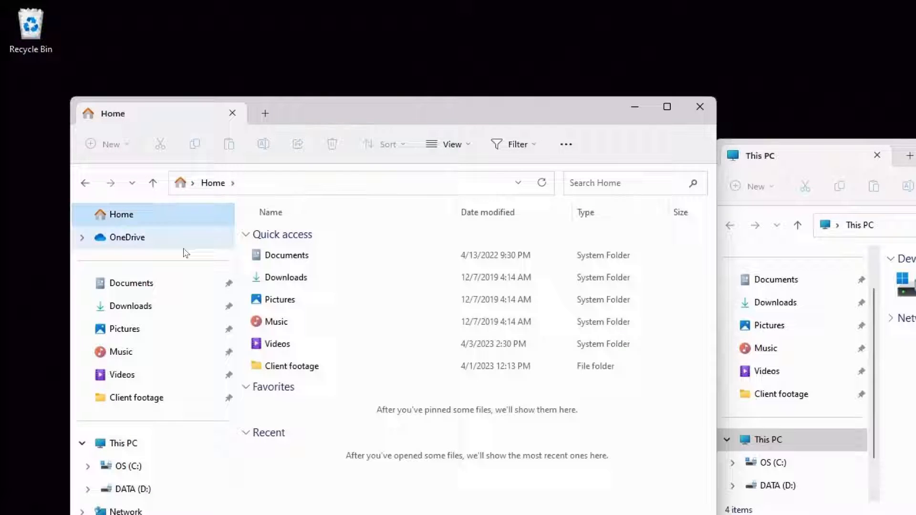
click(279, 299)
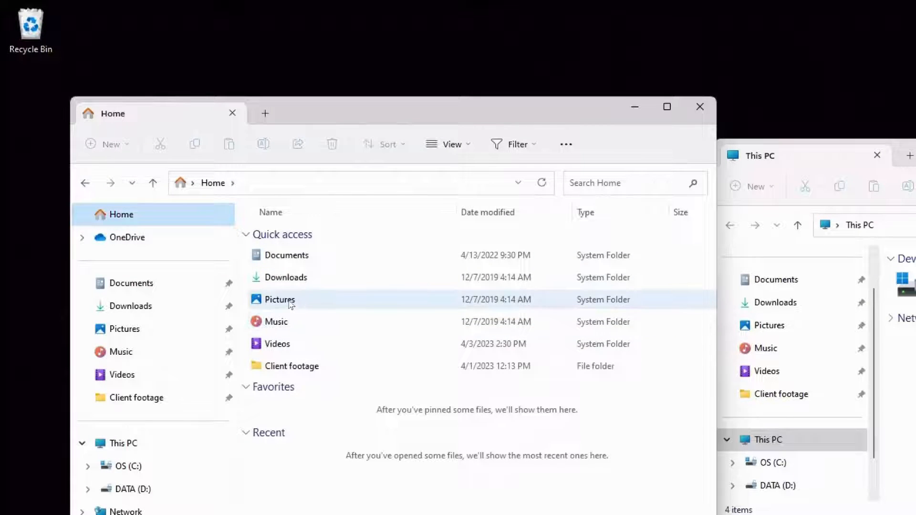
right_click(279, 299)
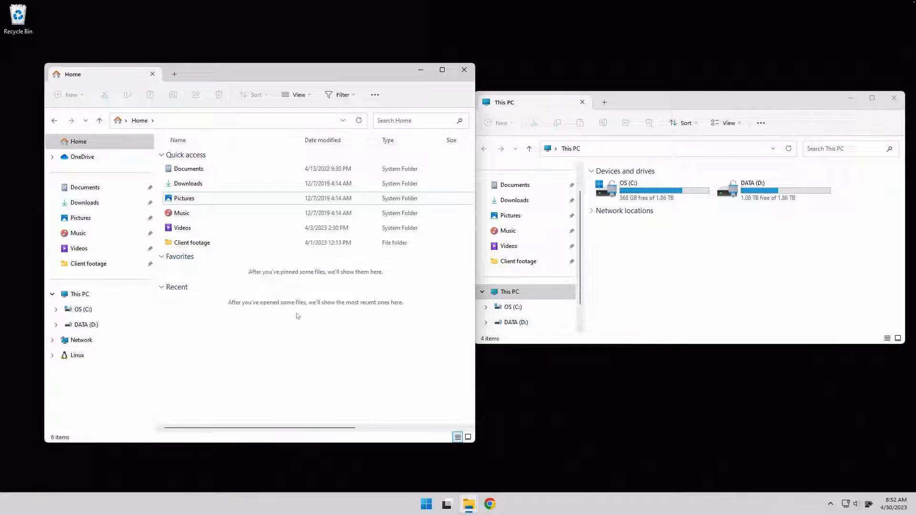
mouse_move(291, 272)
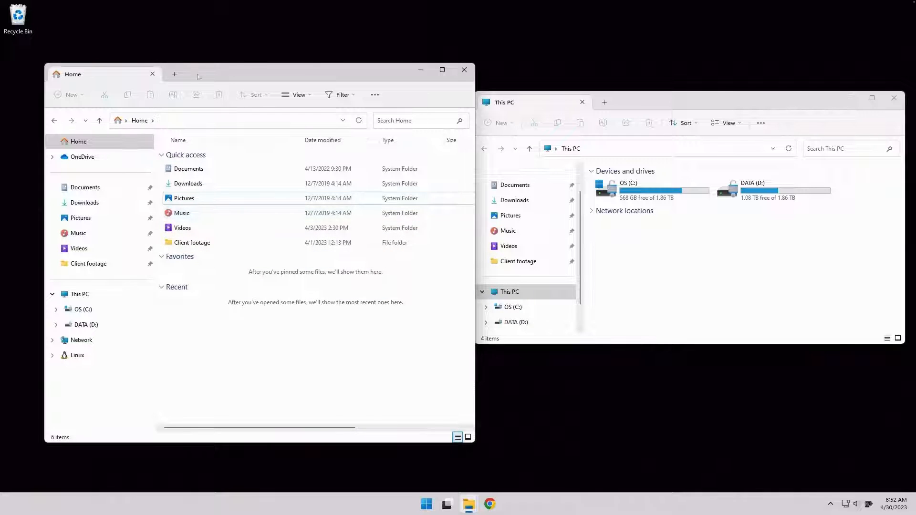
- Open the clips folder in a new tab and try Extra large icons and Tiles layouts
click(174, 75)
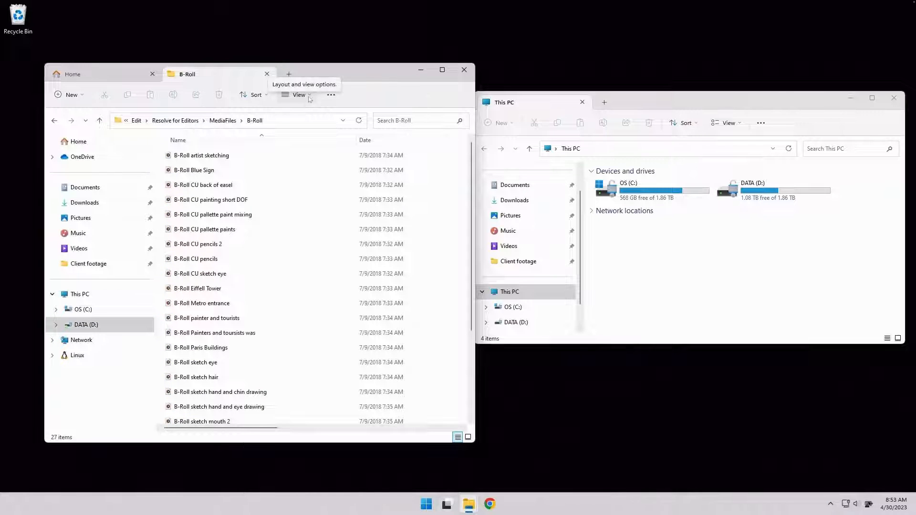
click(297, 95)
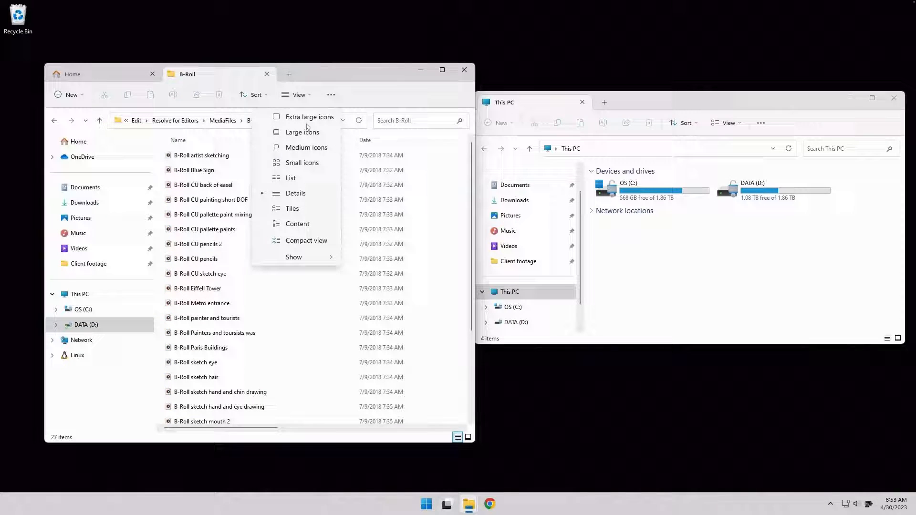
click(302, 133)
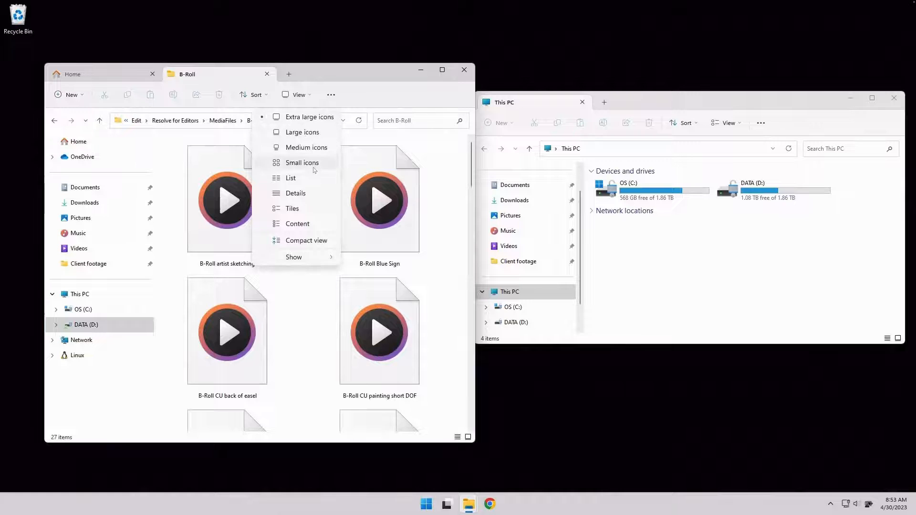
click(291, 177)
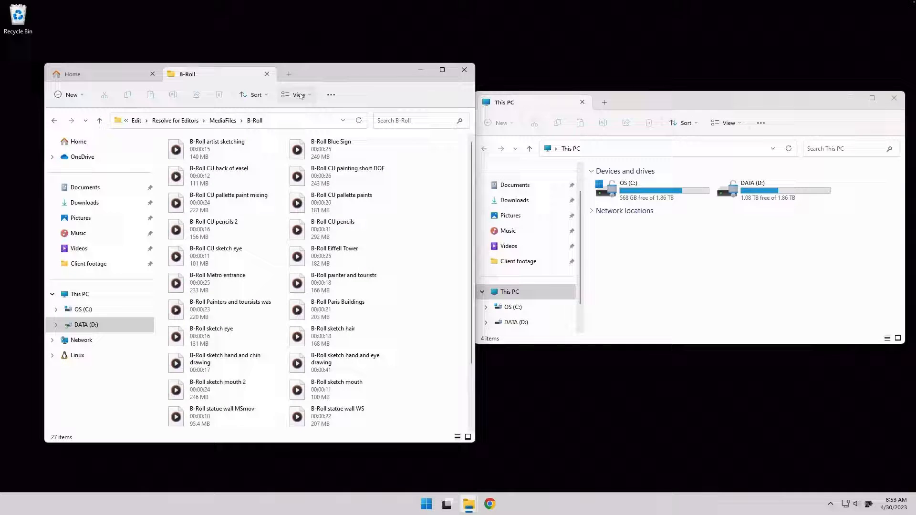
- Switch the B-Roll folder to List layout, then back to Details
click(298, 94)
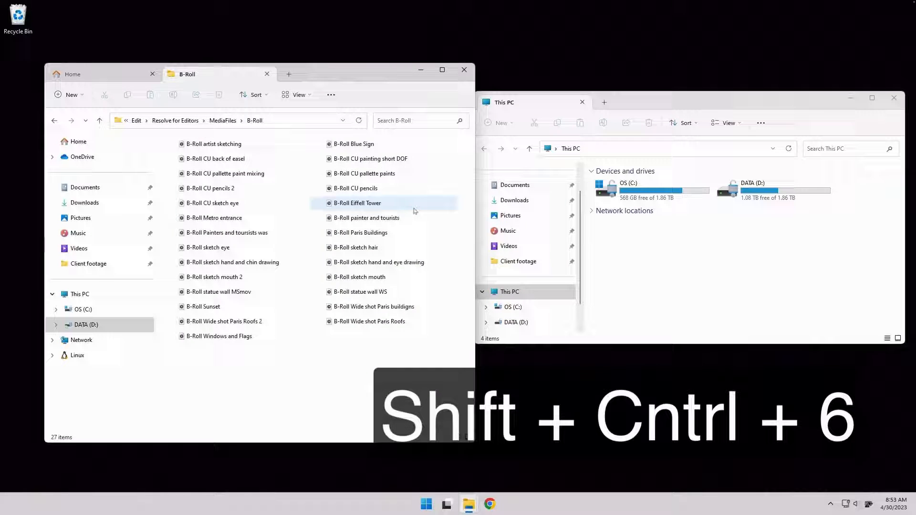
key(ctrl+shift+6)
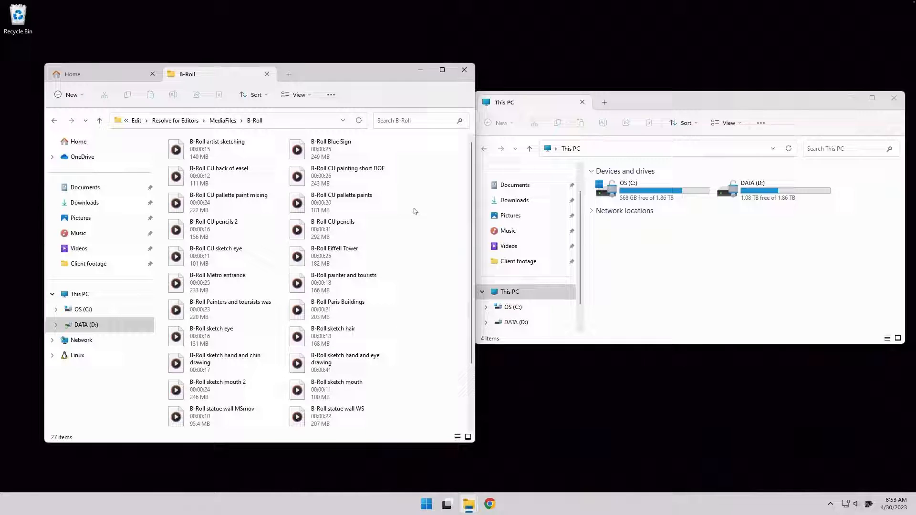
click(458, 437)
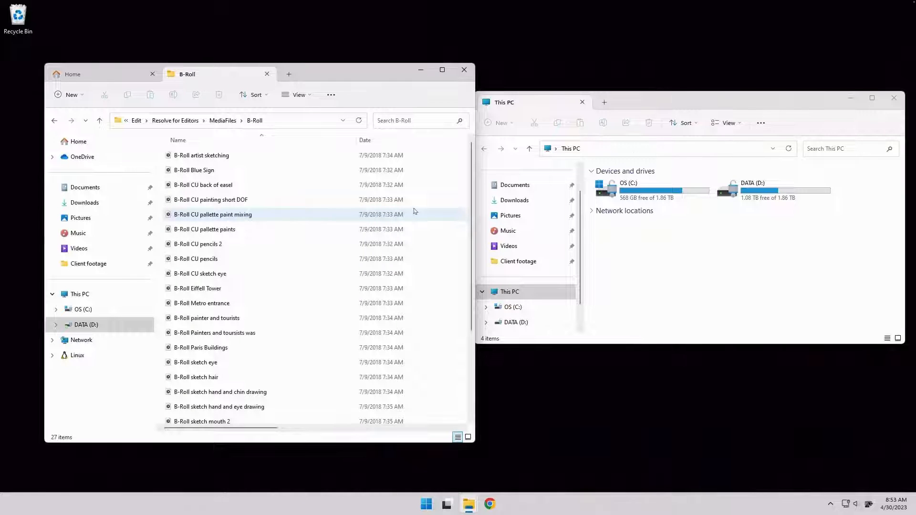
click(203, 184)
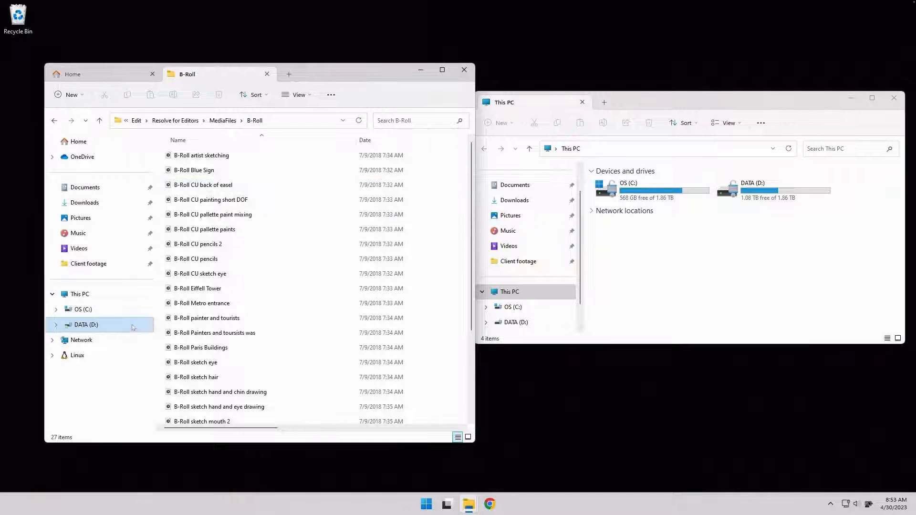
- Go back to This PC, browse the DATA (D:) drive, then bring up Task View
click(135, 120)
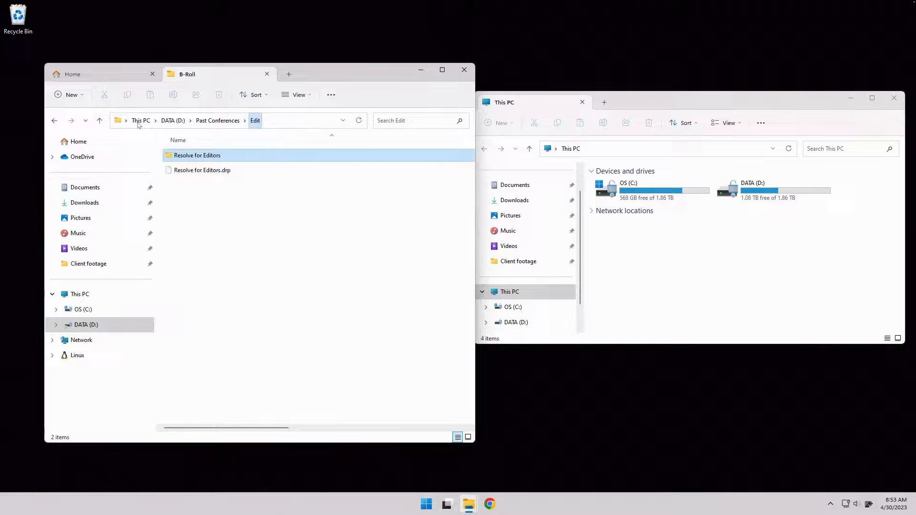
click(140, 120)
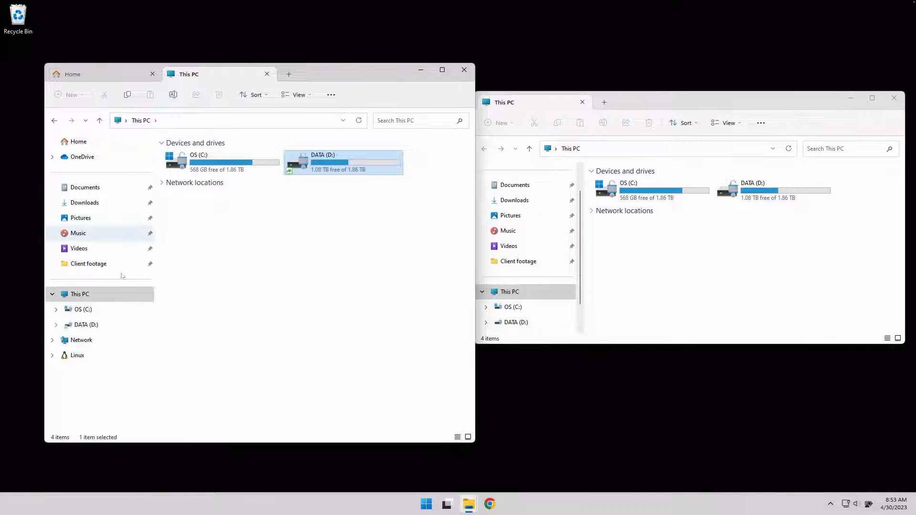
double_click(342, 162)
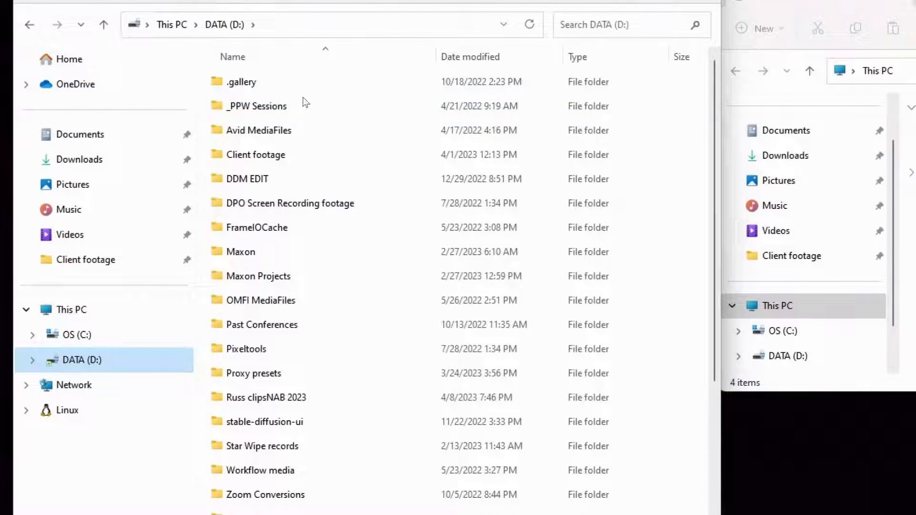
scroll(down, 3)
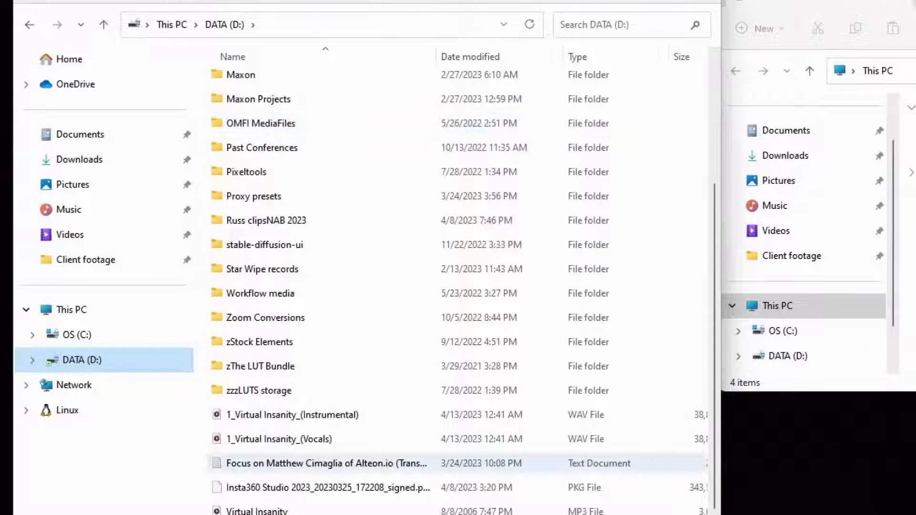
scroll(up, 3)
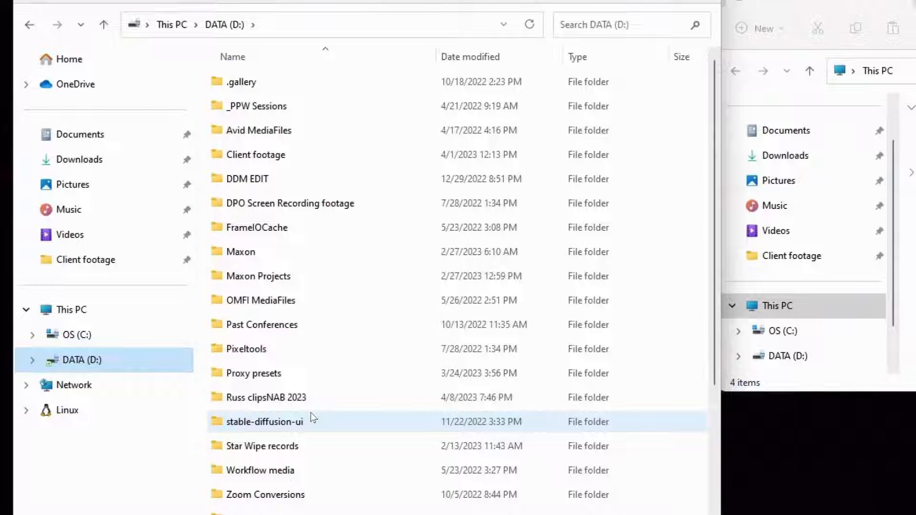
click(447, 504)
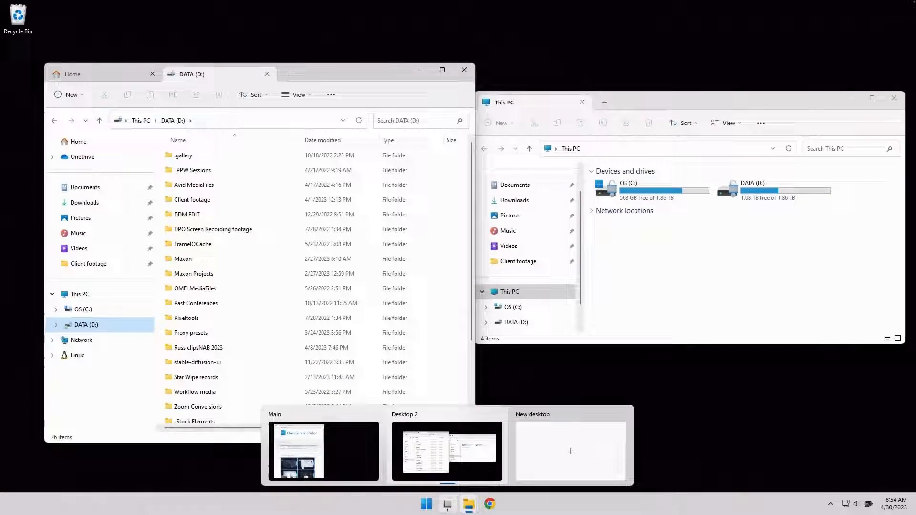
- Return to the browser desktop and scroll to OneCommander's download options table
click(298, 451)
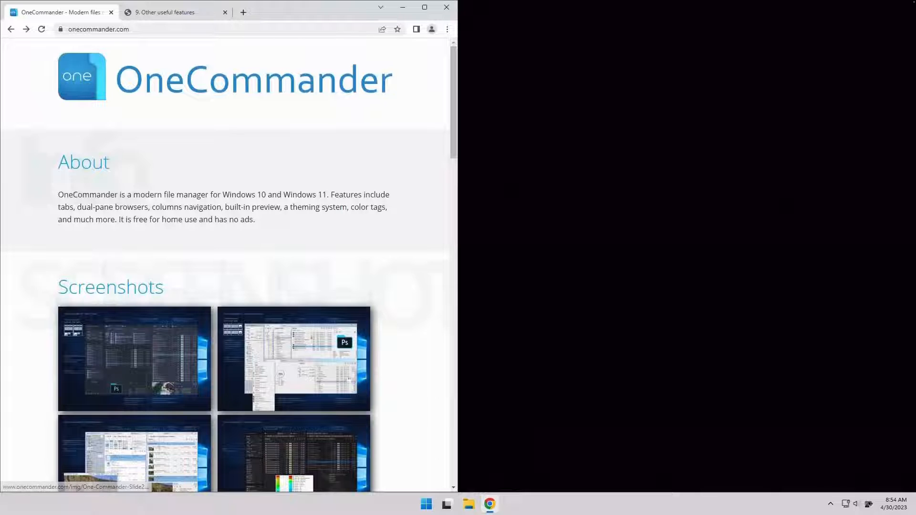
mouse_move(400, 328)
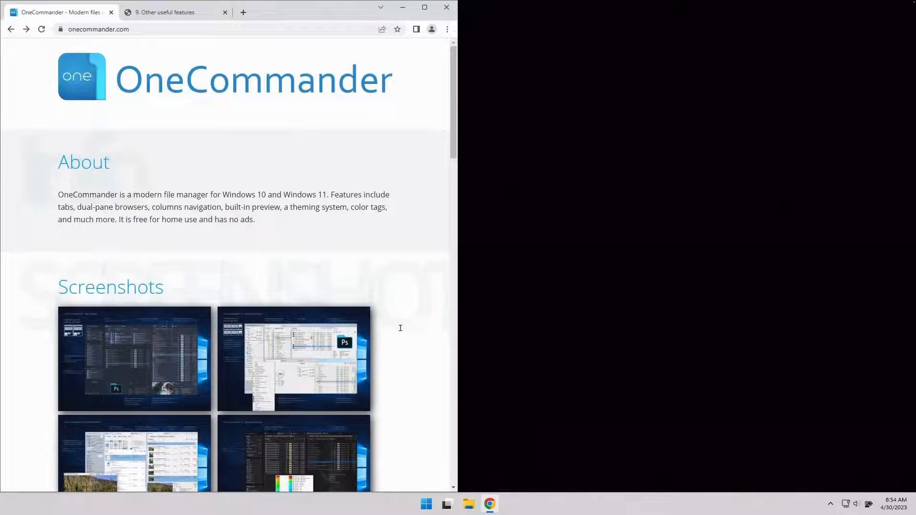
scroll(down, 3)
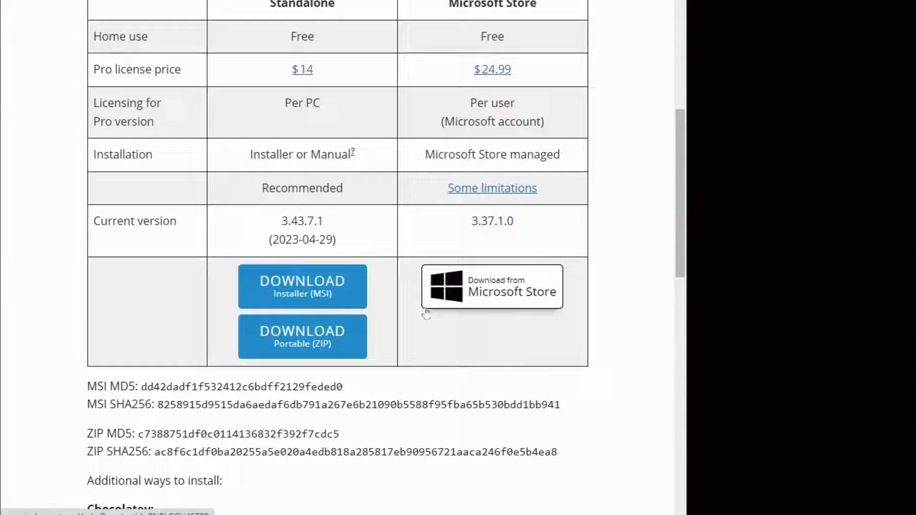
mouse_move(456, 299)
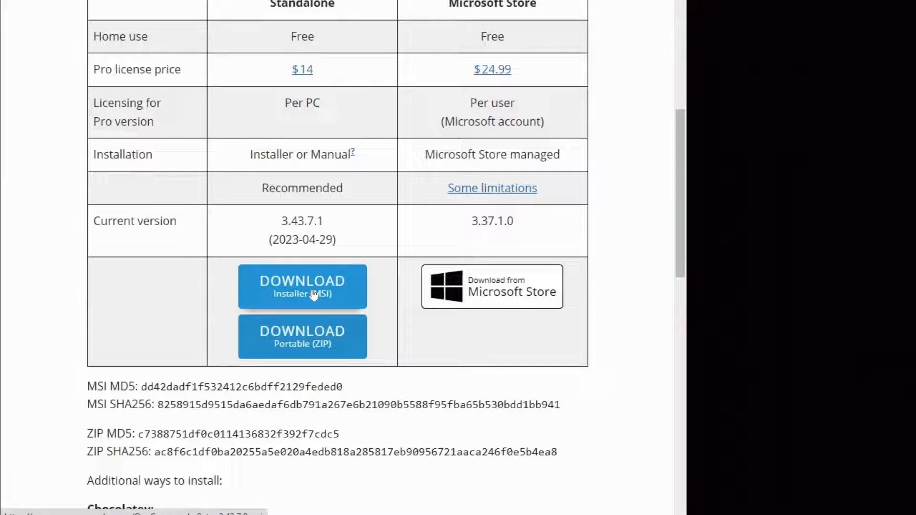
mouse_move(361, 289)
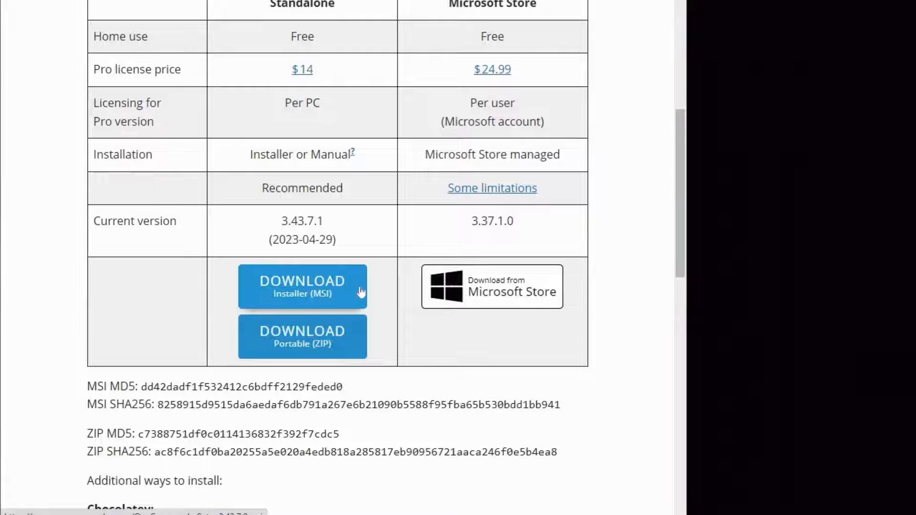
mouse_move(340, 291)
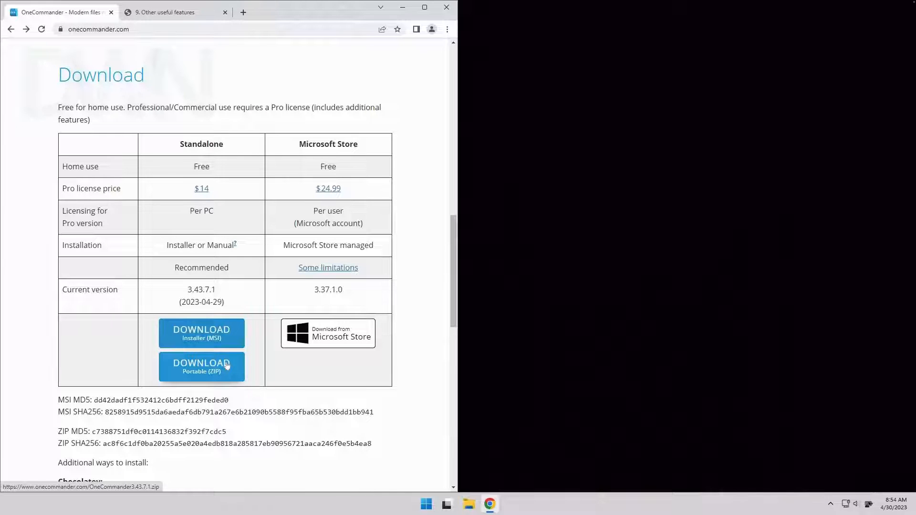
- Run OneCommander.exe from the extracted OneCommander3.43.7.1 folder in Downloads
click(446, 504)
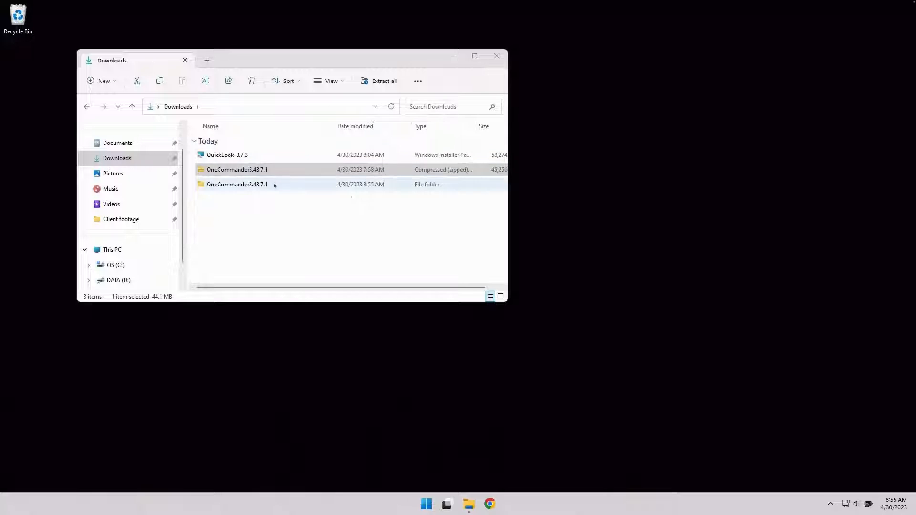
double_click(237, 184)
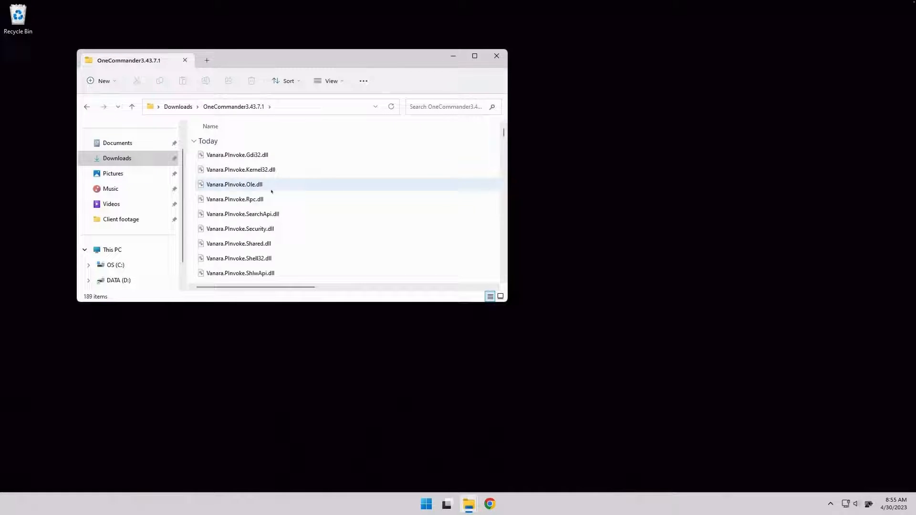
scroll(up, 3)
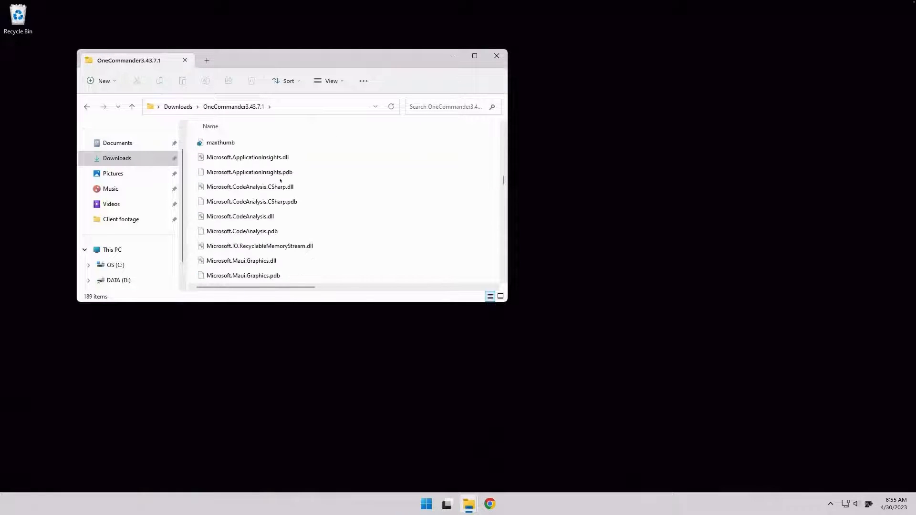
click(227, 139)
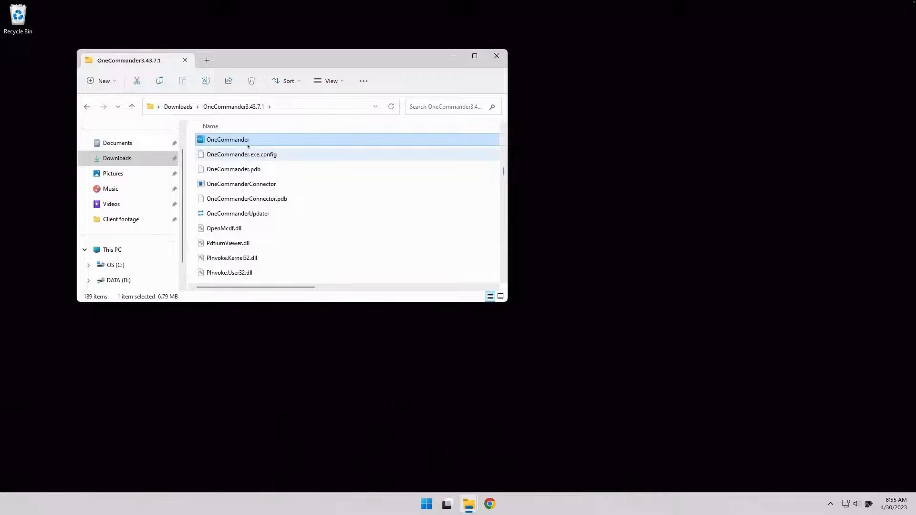
double_click(227, 138)
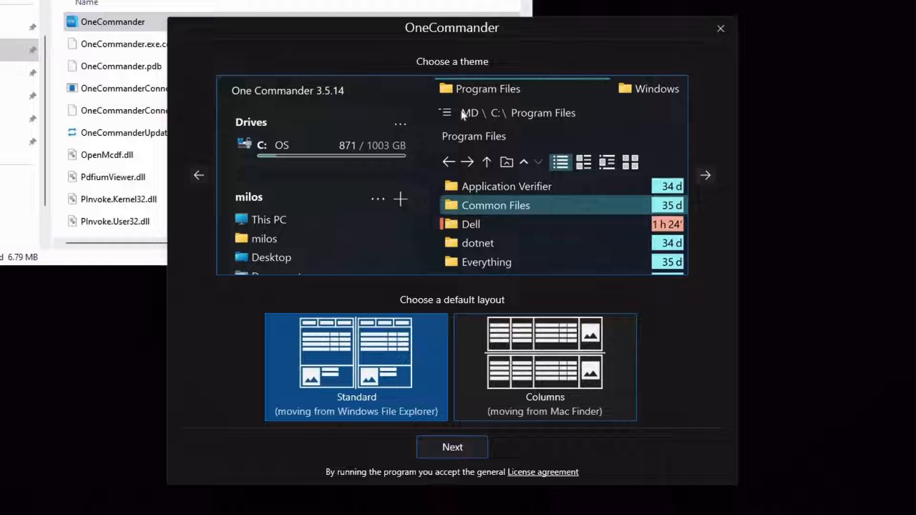
mouse_move(568, 195)
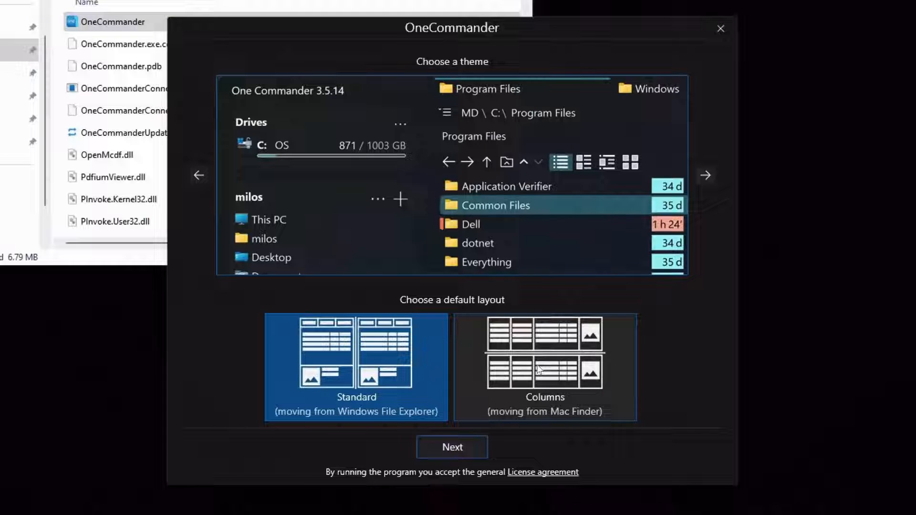
- Pick the Columns (moving from Mac Finder) layout in the first-run wizard
click(544, 366)
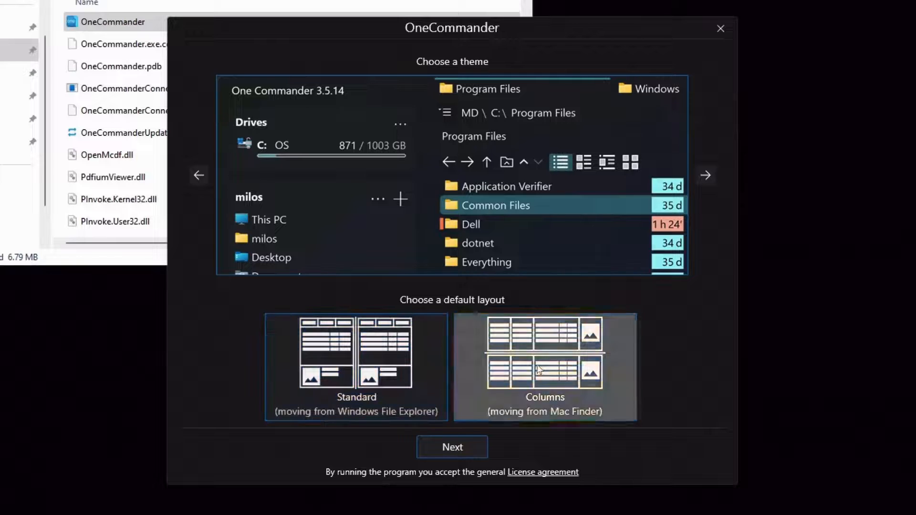
- Advance to the icon options page and enable Show folder sizes
click(452, 447)
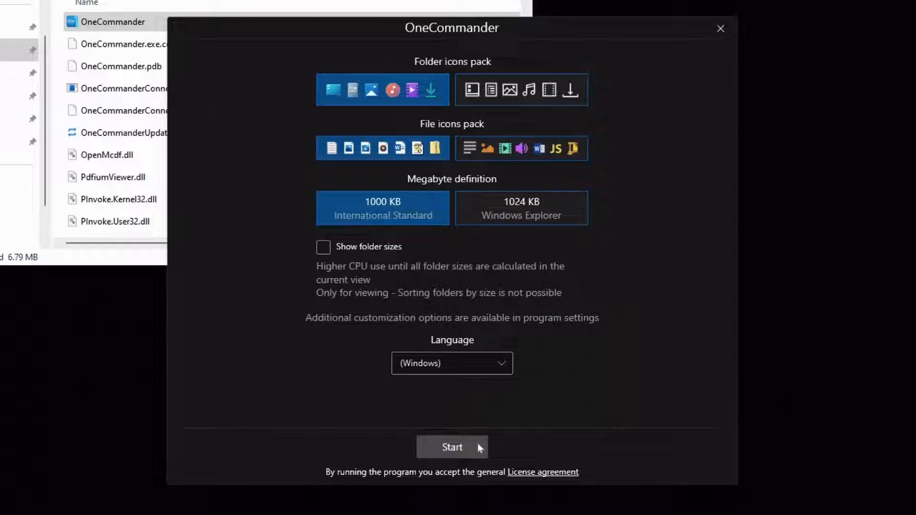
mouse_move(549, 157)
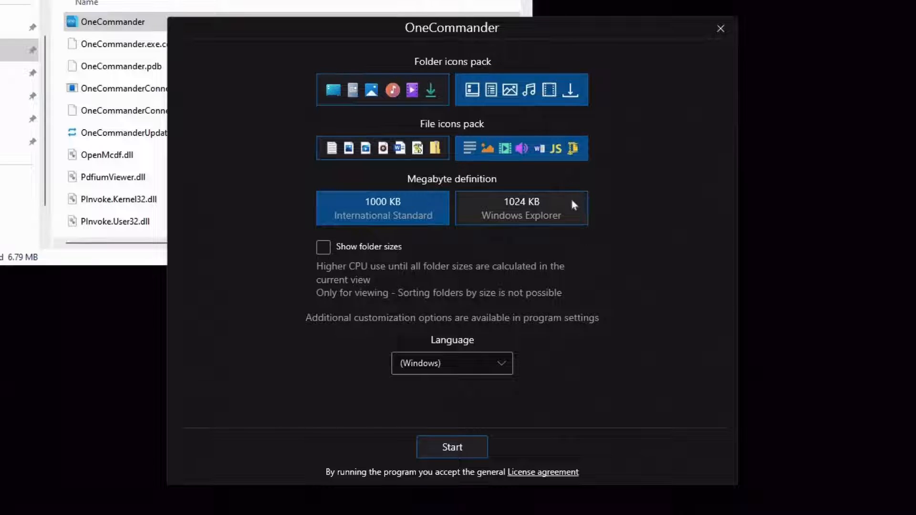
click(323, 246)
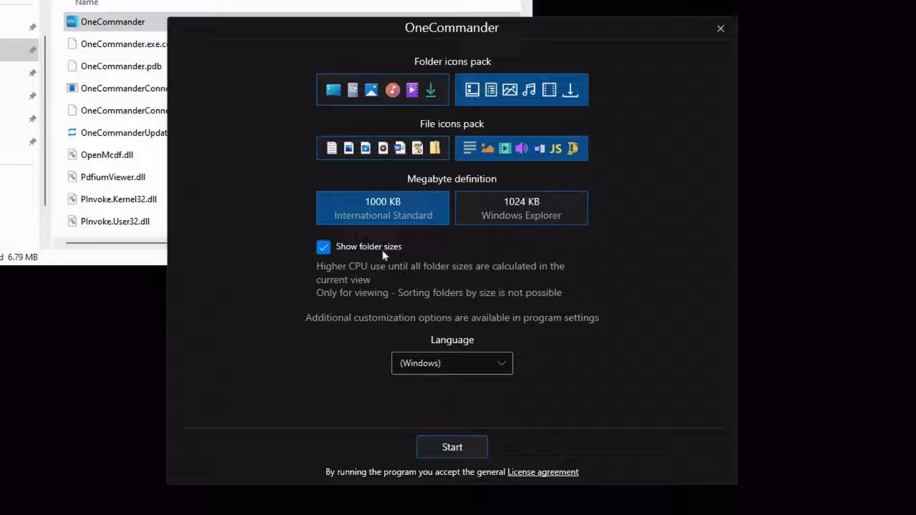
mouse_move(416, 268)
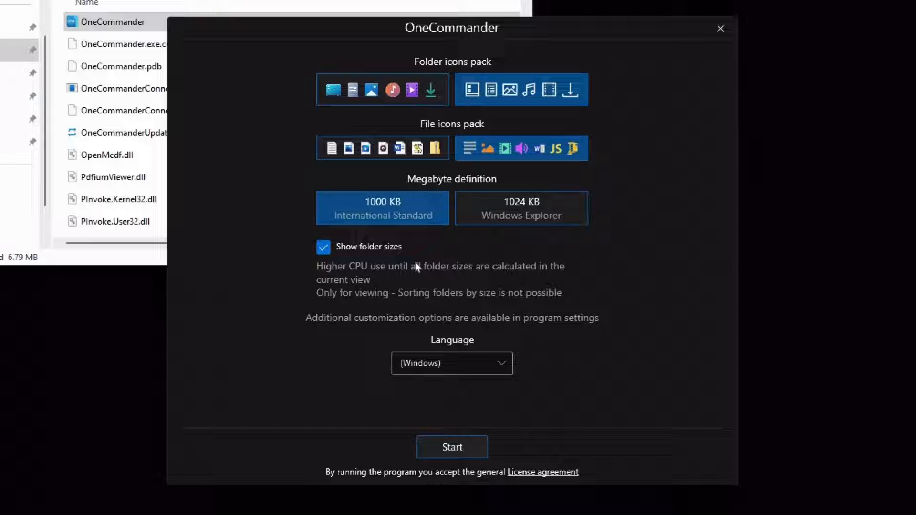
mouse_move(412, 338)
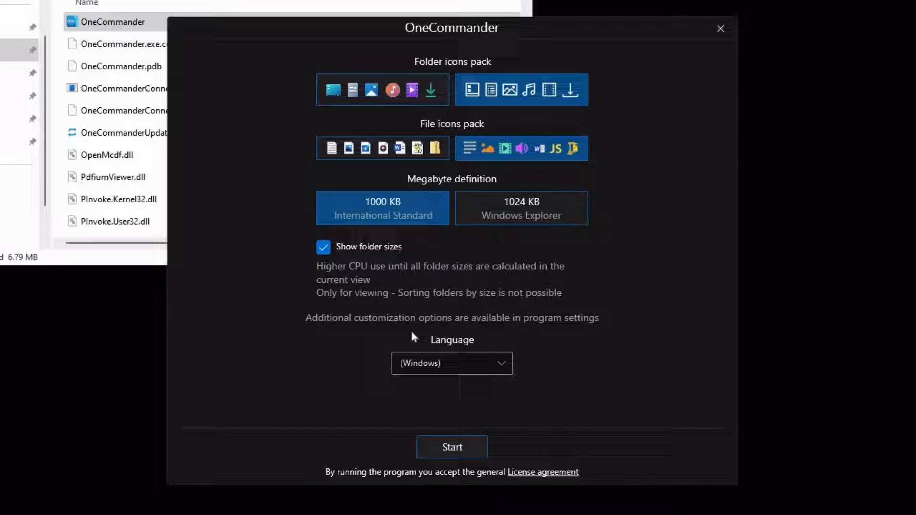
mouse_move(416, 321)
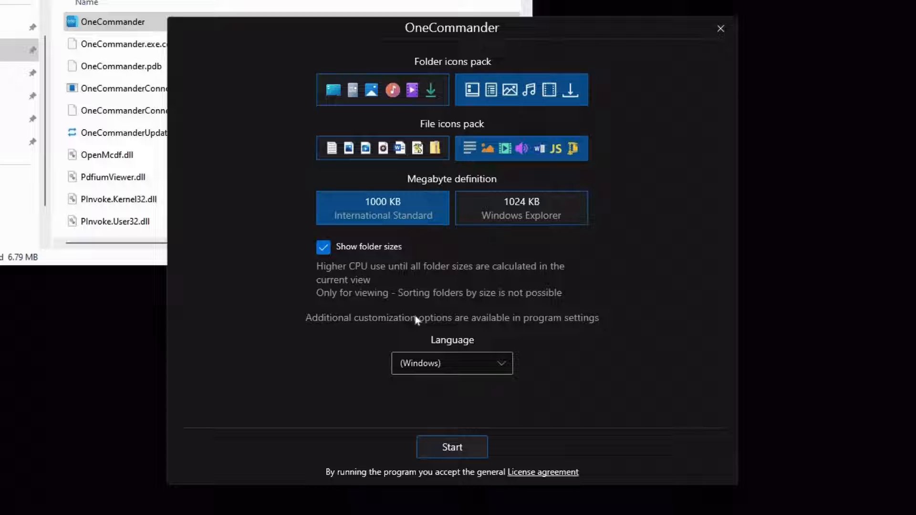
mouse_move(455, 305)
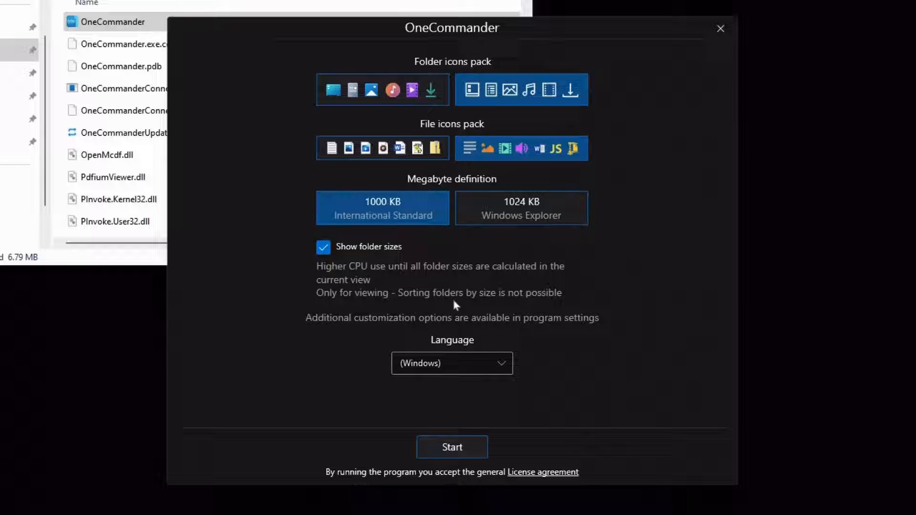
mouse_move(534, 302)
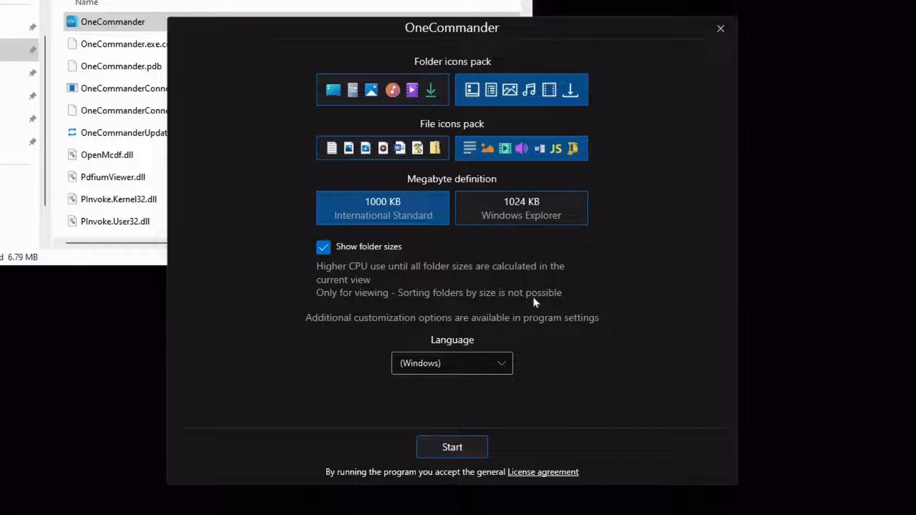
mouse_move(459, 317)
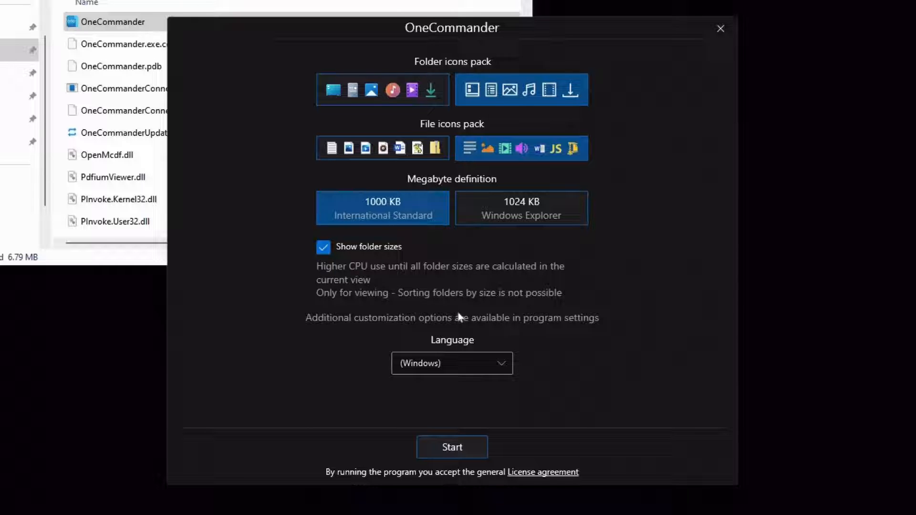
mouse_move(476, 309)
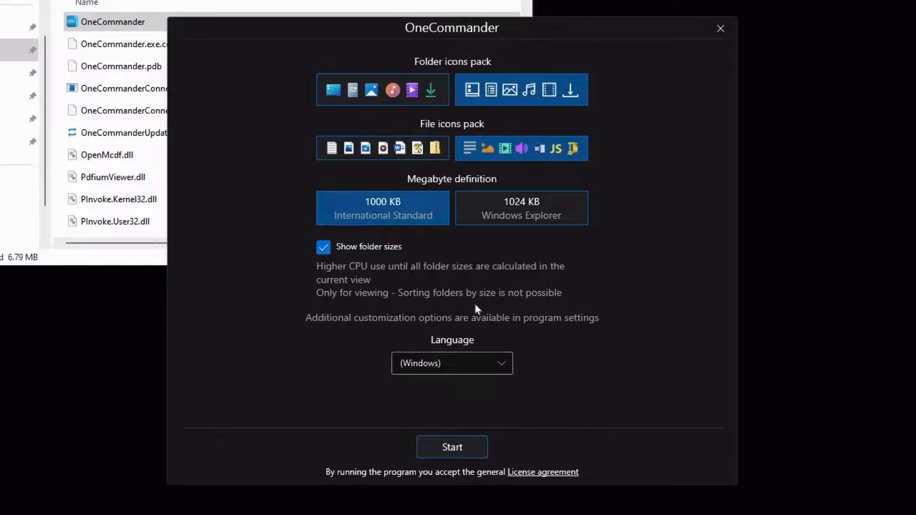
- Finish the setup wizard to reach OneCommander's dual-pane Columns main window
click(452, 447)
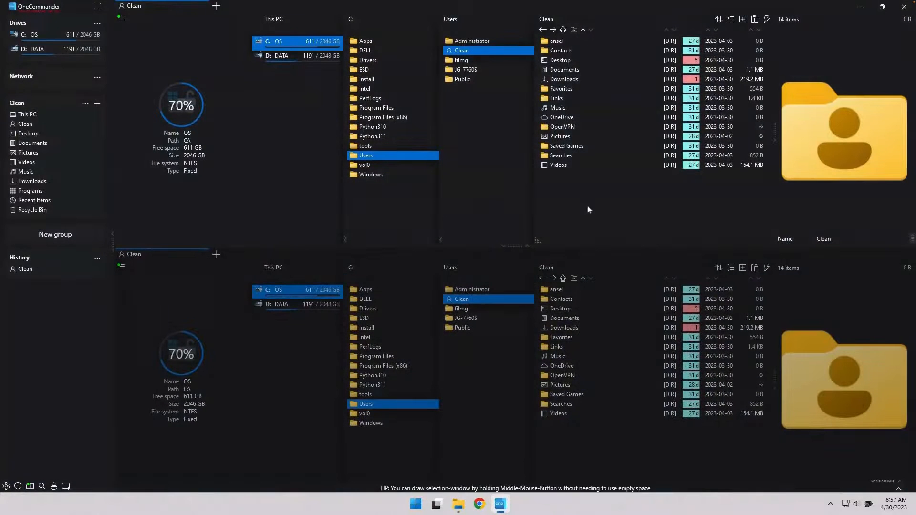
mouse_move(258, 161)
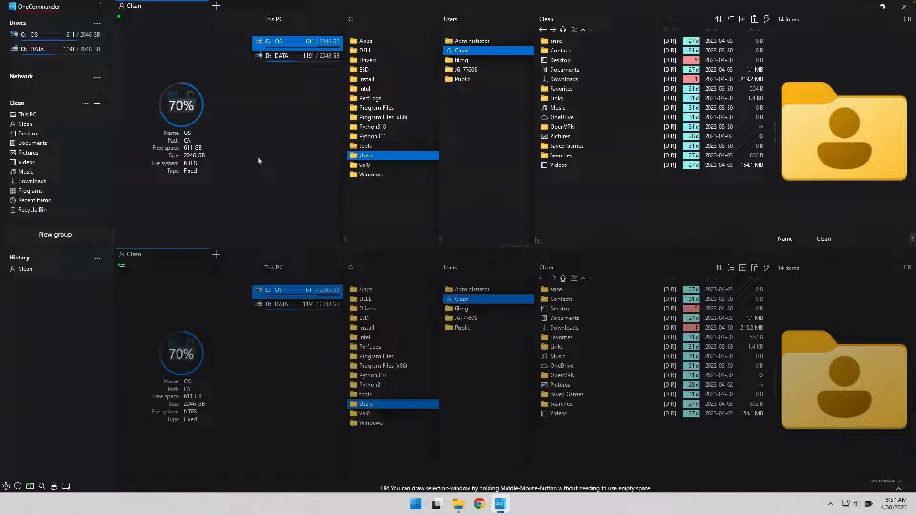
mouse_move(260, 180)
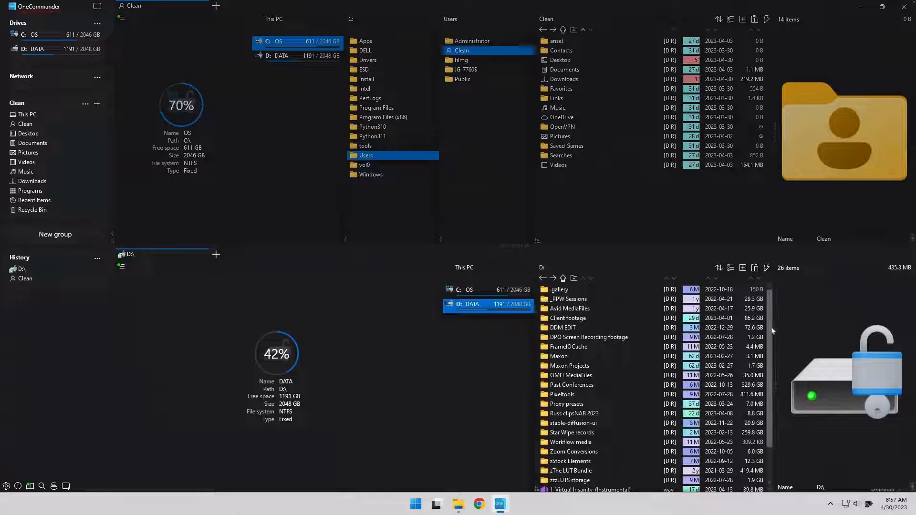
mouse_move(634, 360)
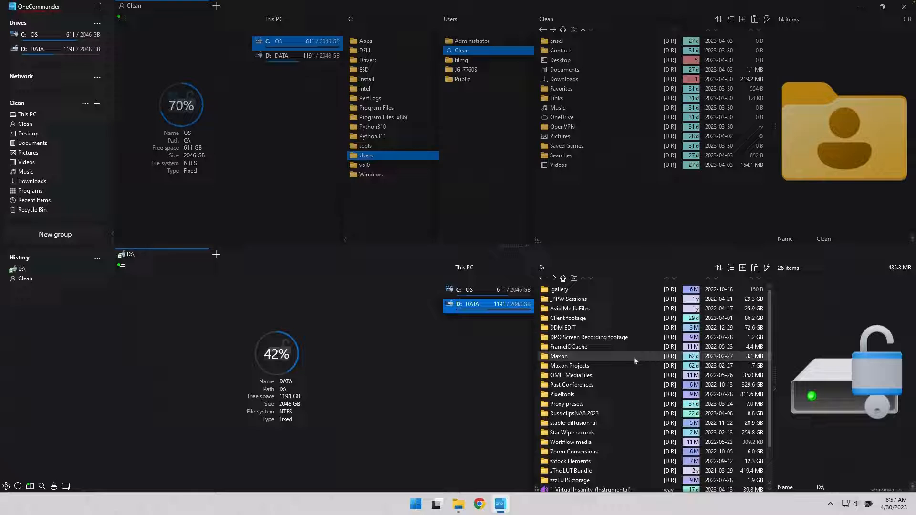
mouse_move(282, 365)
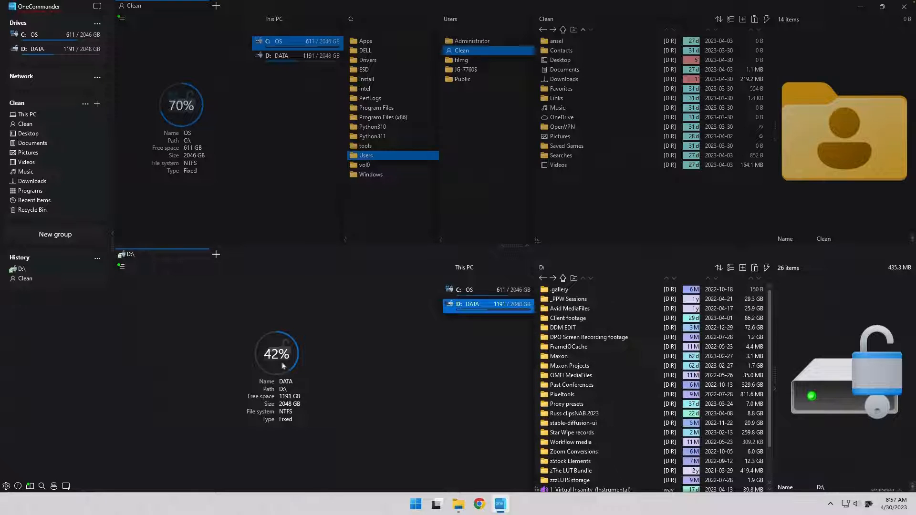
mouse_move(299, 334)
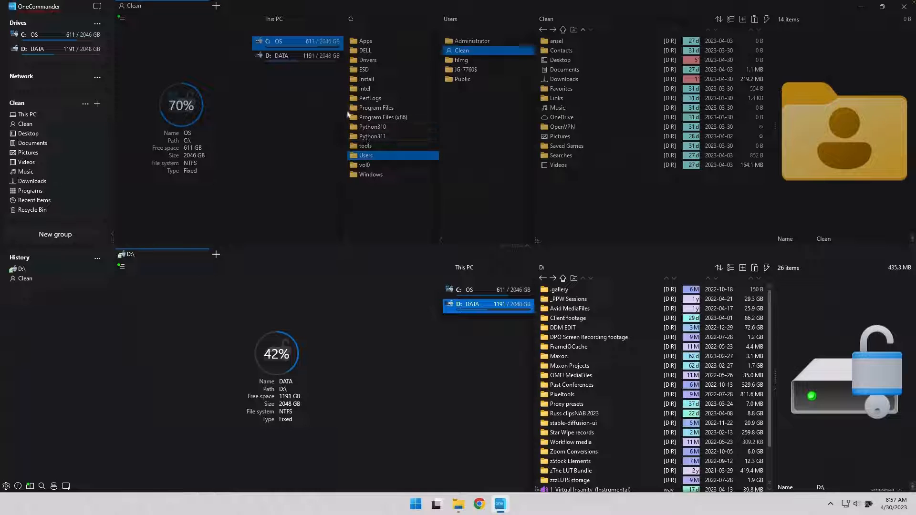
mouse_move(583, 69)
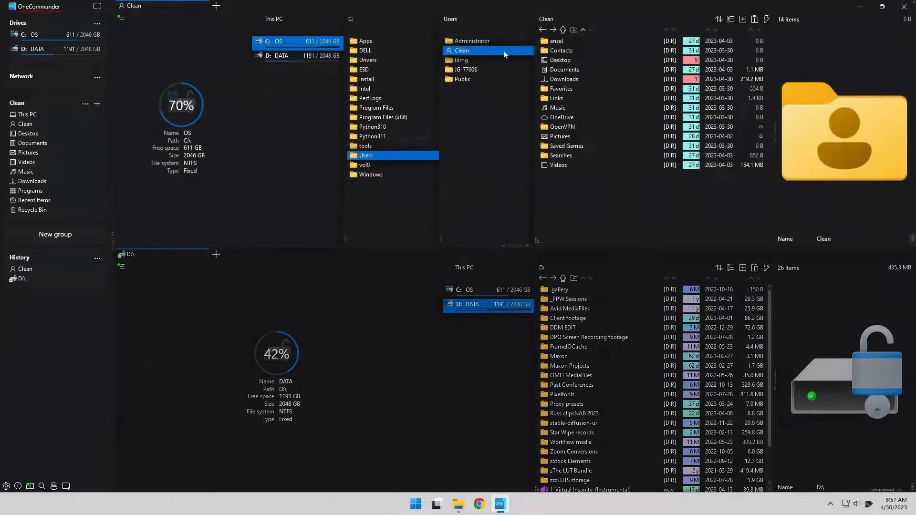
- Open Downloads from the Clean column in OneCommander's top pane
click(555, 40)
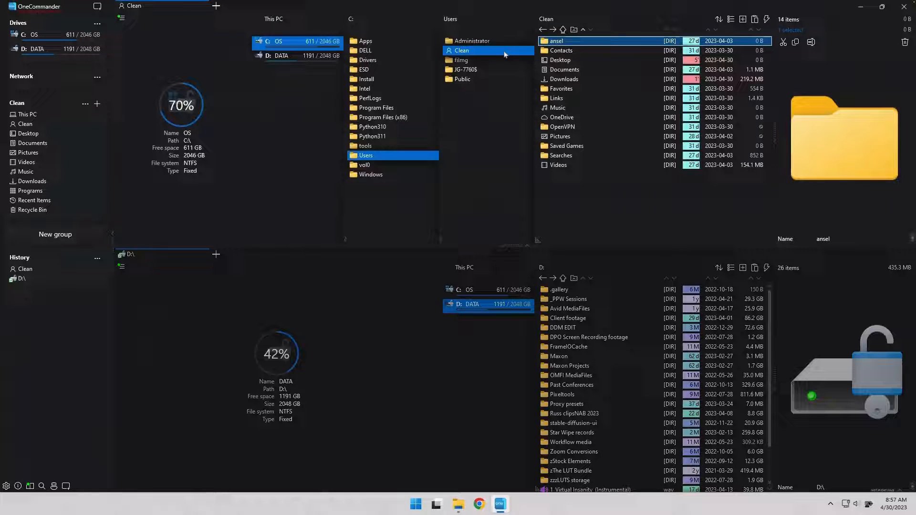
mouse_move(556, 98)
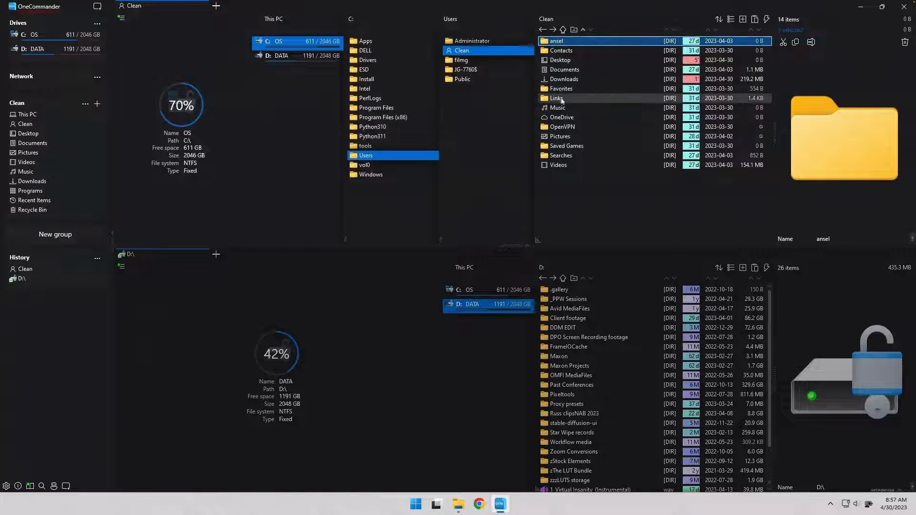
click(564, 79)
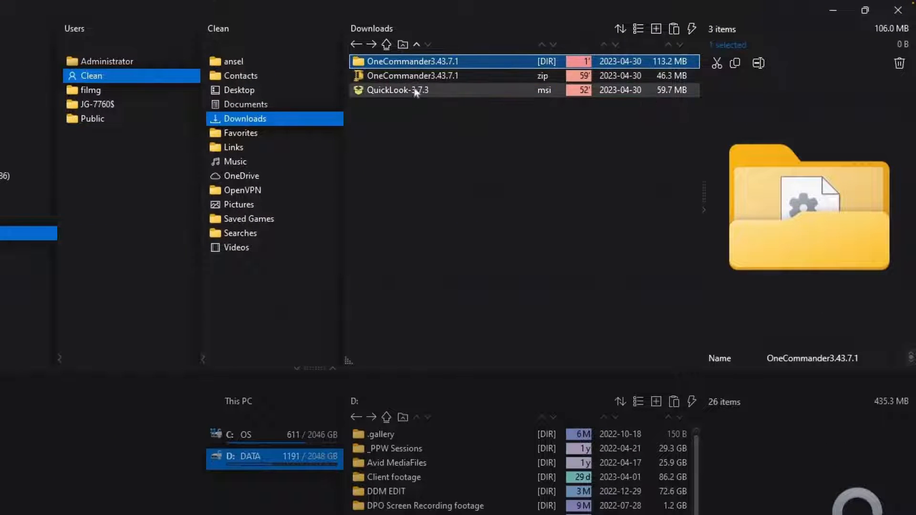
mouse_move(596, 95)
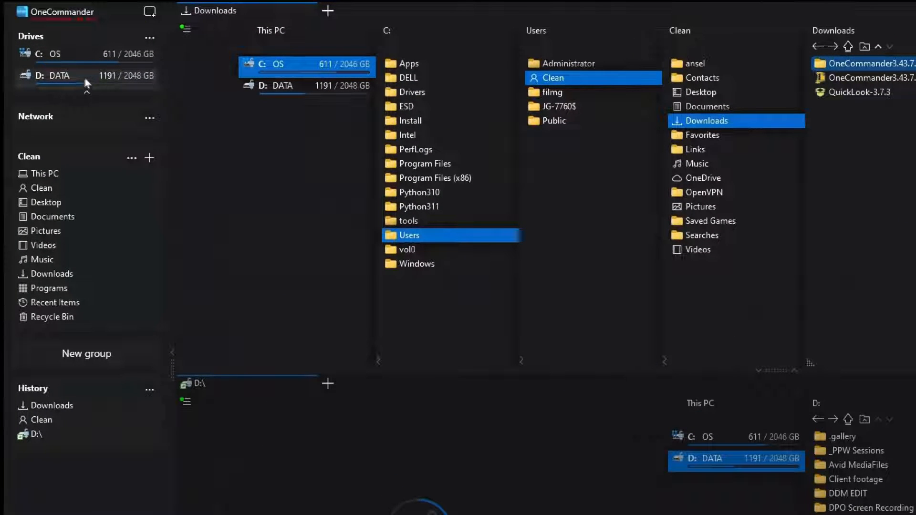
- Open the D: drive in the top pane from the sidebar
click(58, 75)
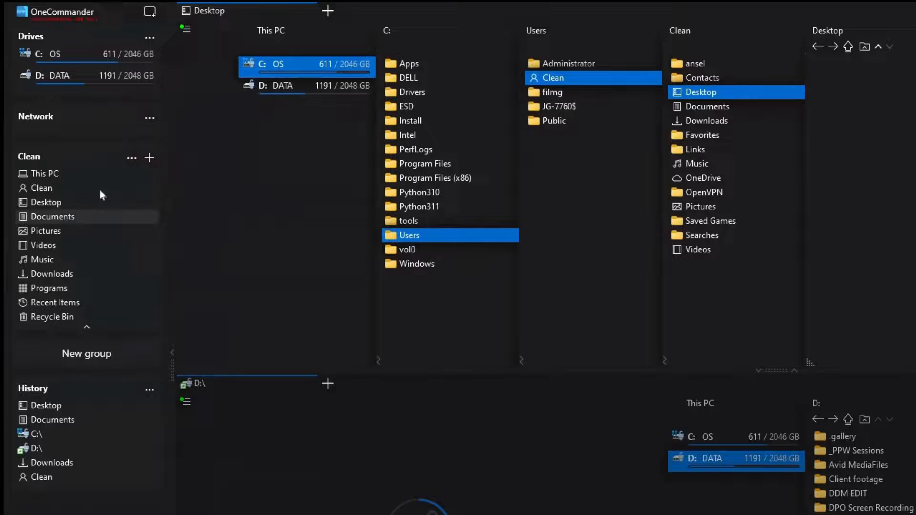
mouse_move(95, 283)
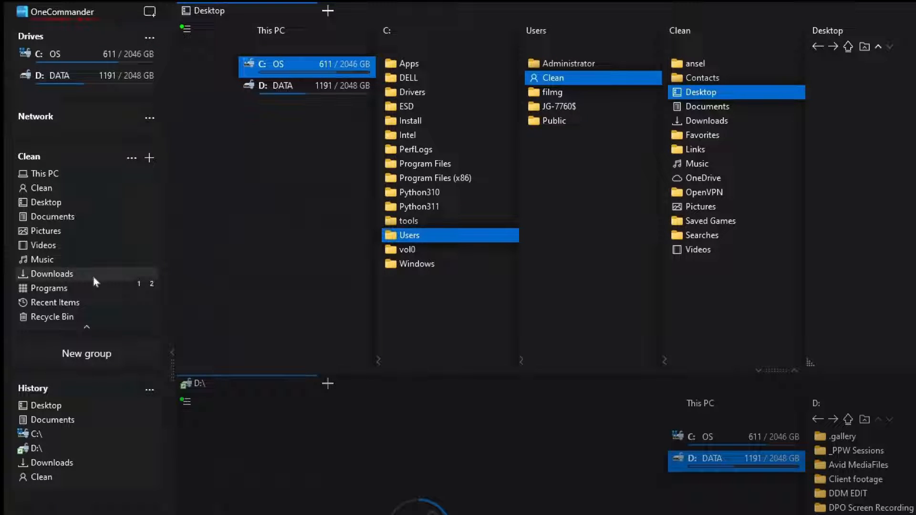
mouse_move(85, 353)
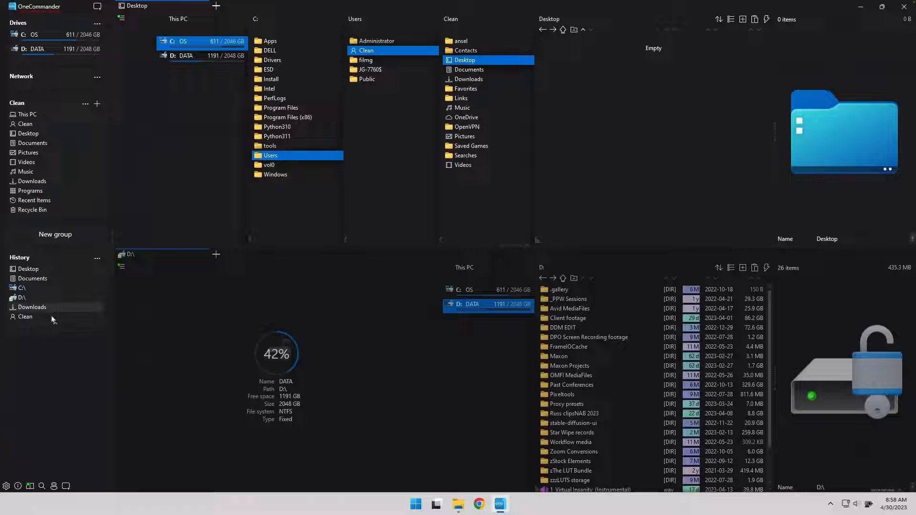
mouse_move(174, 222)
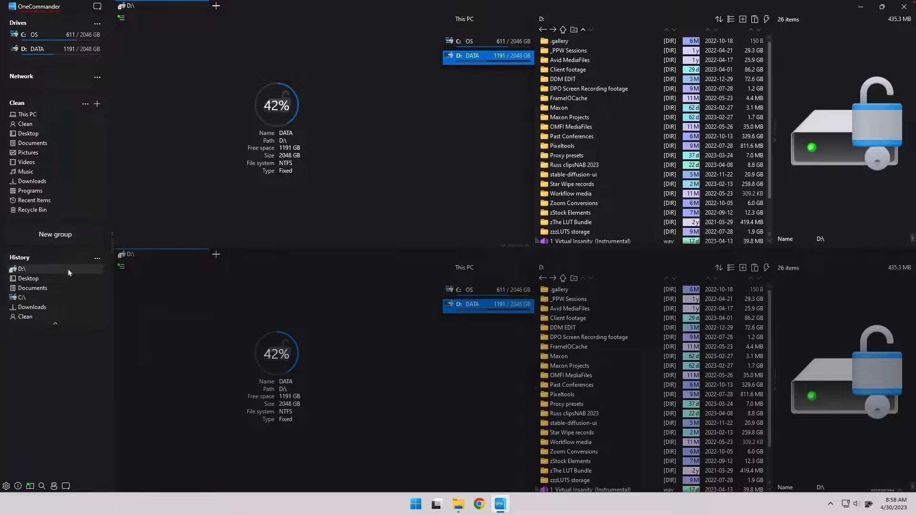
- Return the top pane to the Desktop and select the DPO Screen Recording footage folder
click(28, 278)
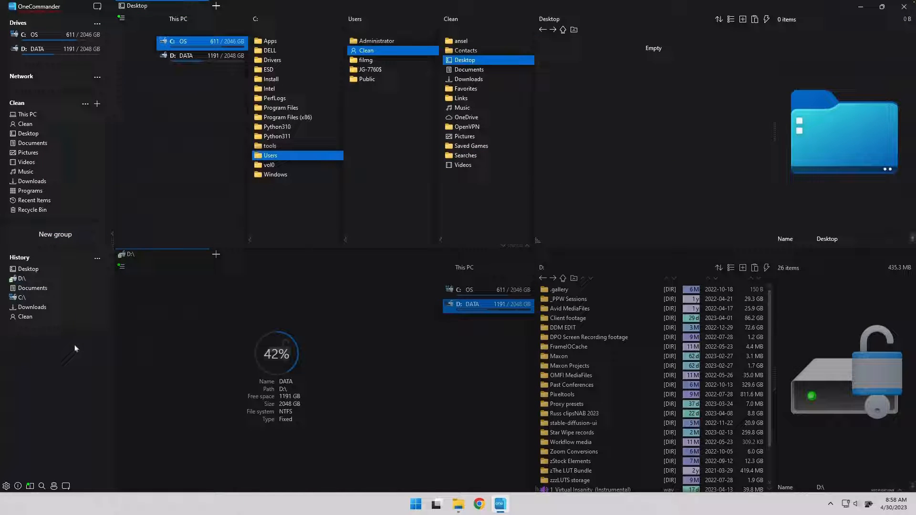
key(Alt+f)
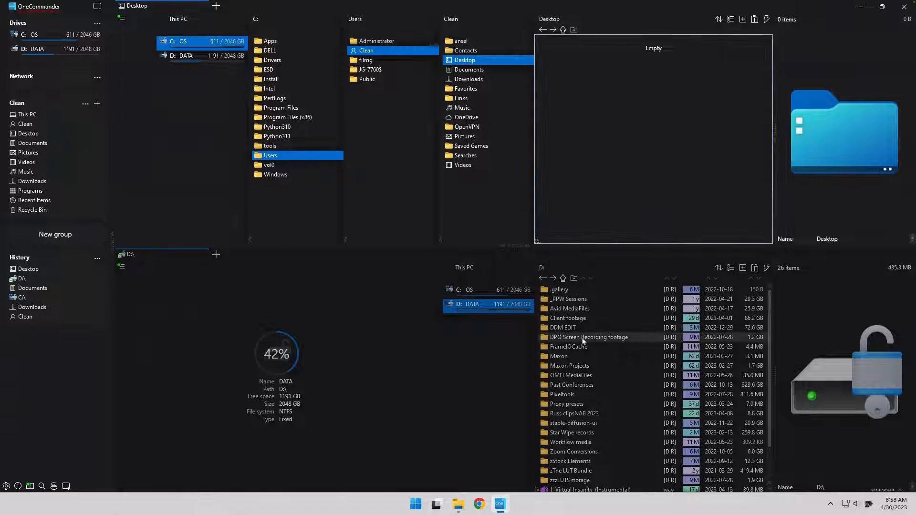
click(588, 338)
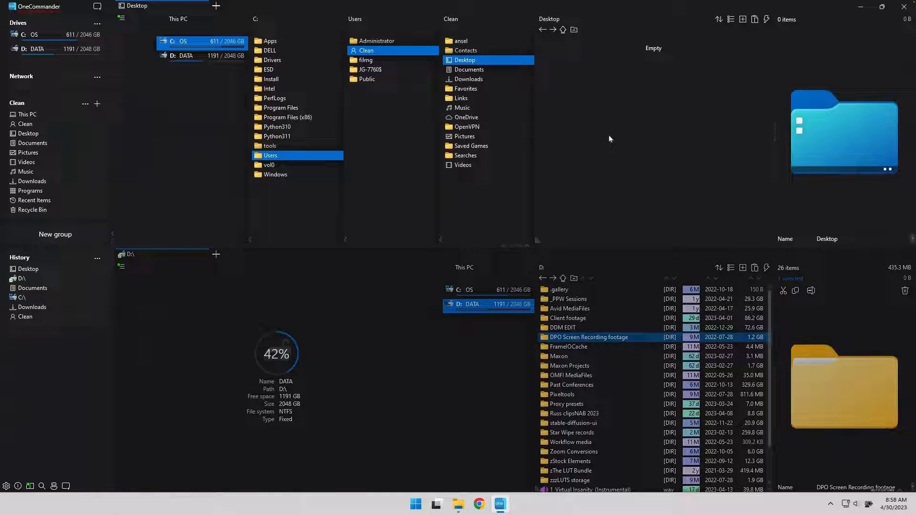
mouse_move(596, 173)
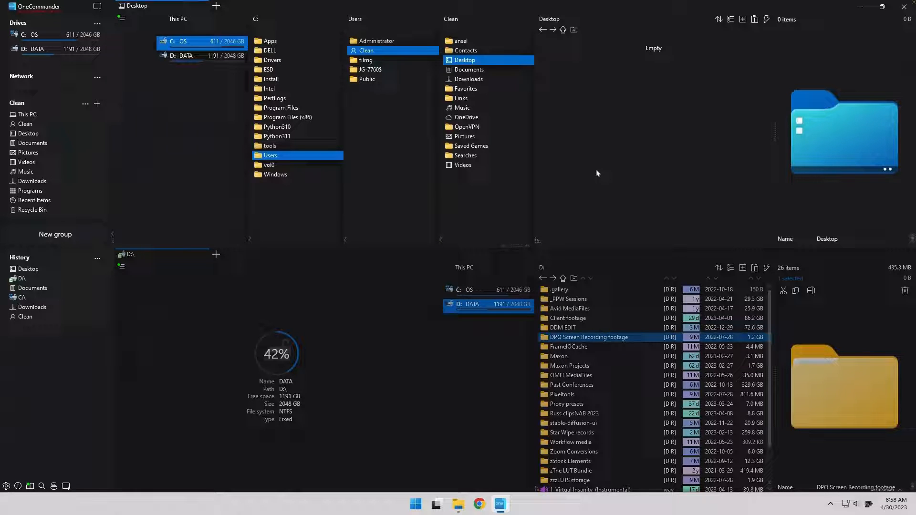
mouse_move(416, 287)
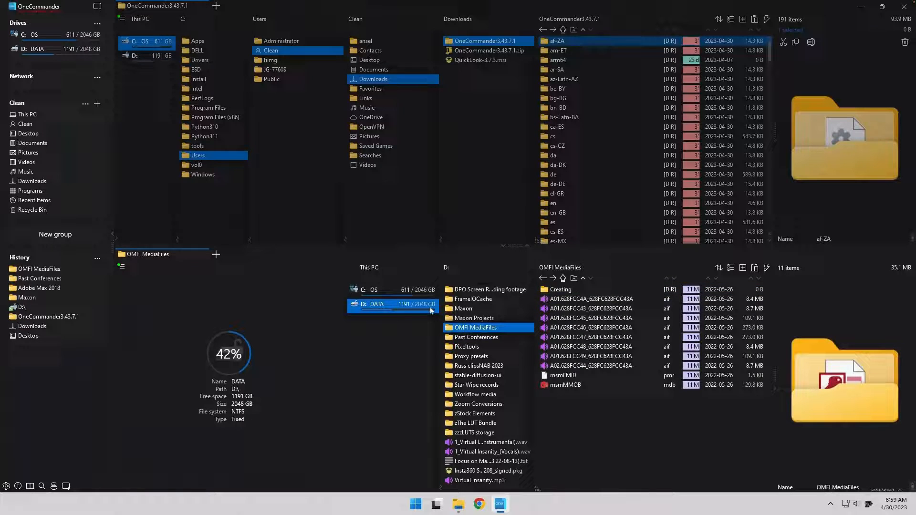
- Go up to D:\ and turn off 'Keep folders above files' so files mix alphabetically
click(377, 304)
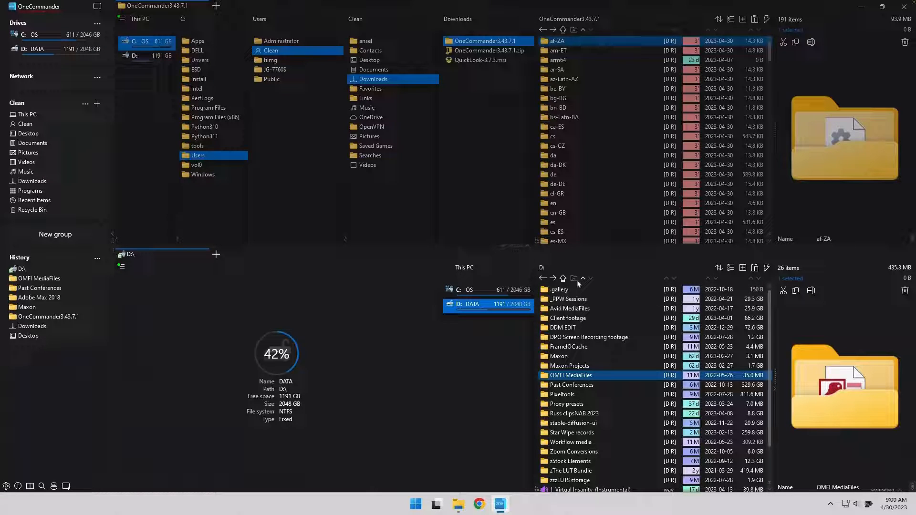
mouse_move(574, 278)
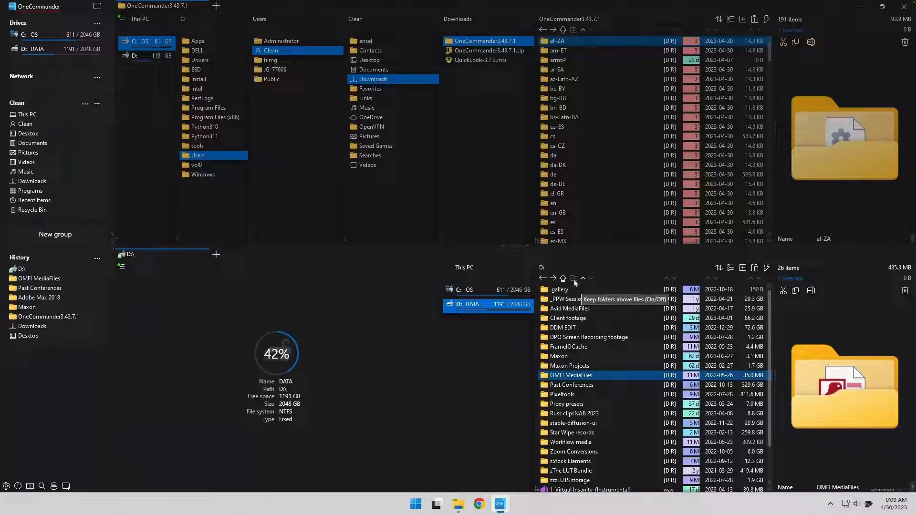
click(574, 278)
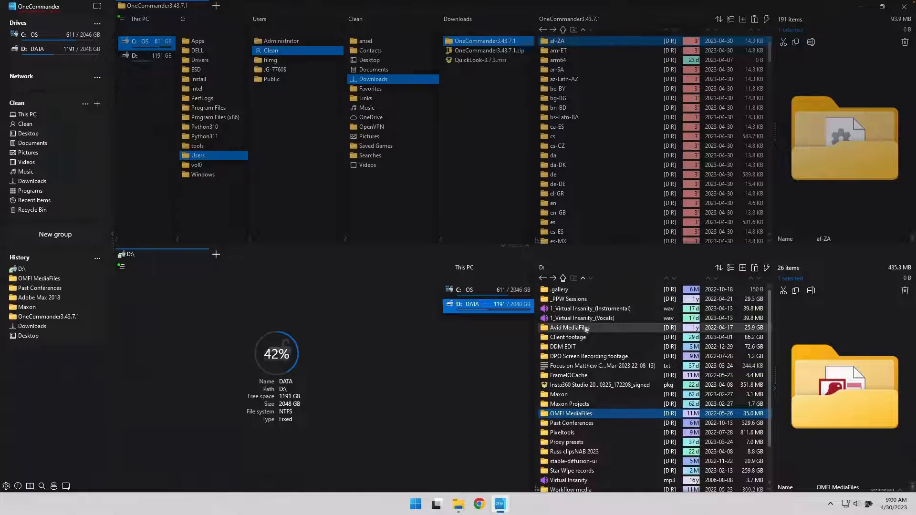
scroll(down, 3)
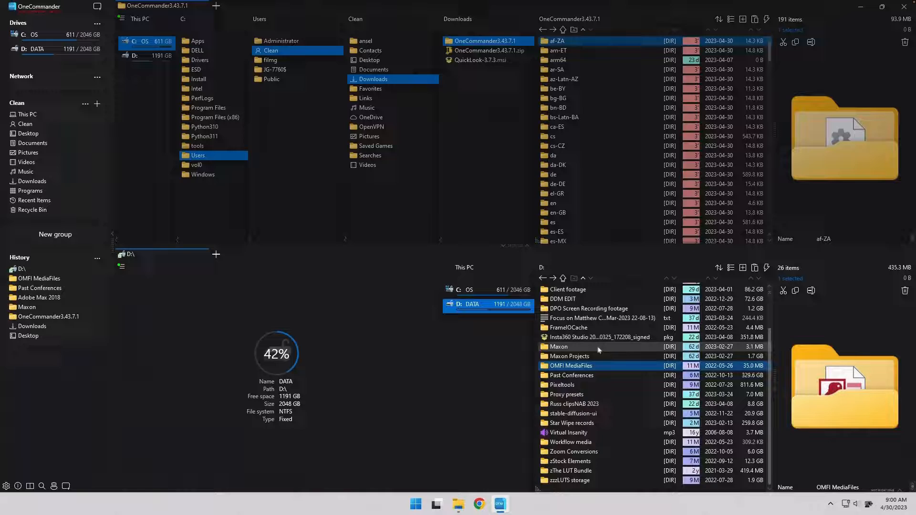
scroll(up, 3)
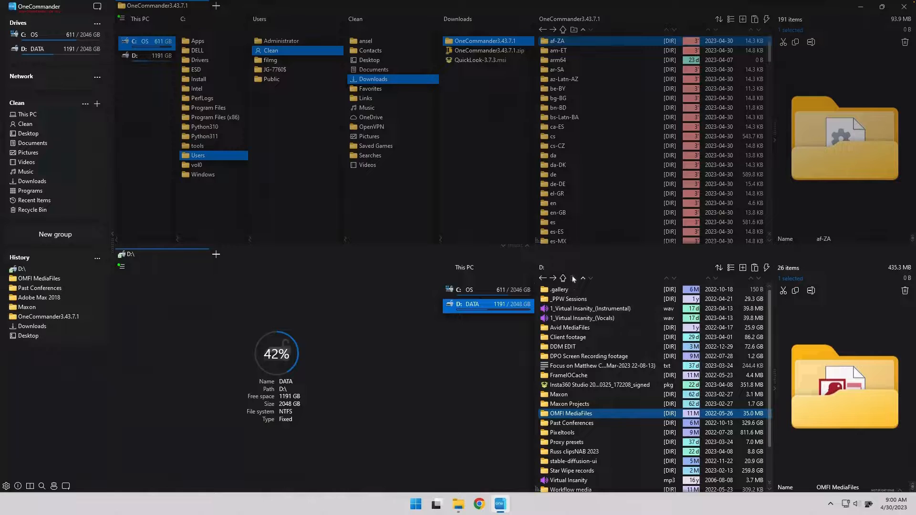
mouse_move(573, 279)
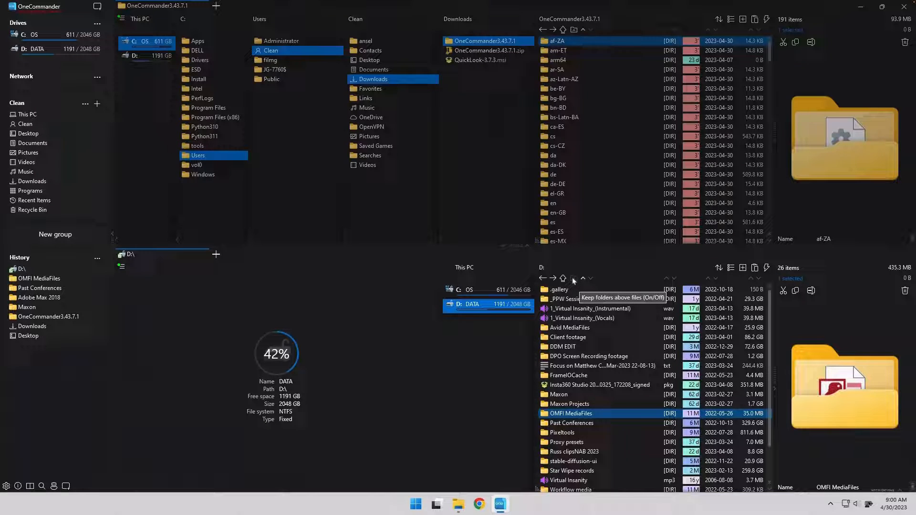
mouse_move(458, 331)
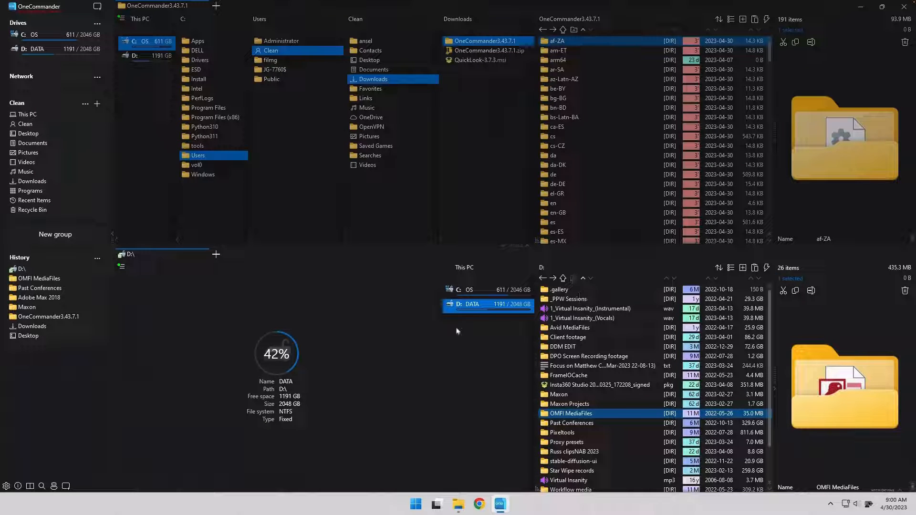
- In Settings > General, enable 'Make size over 1 GB more prominent with a color'
click(562, 277)
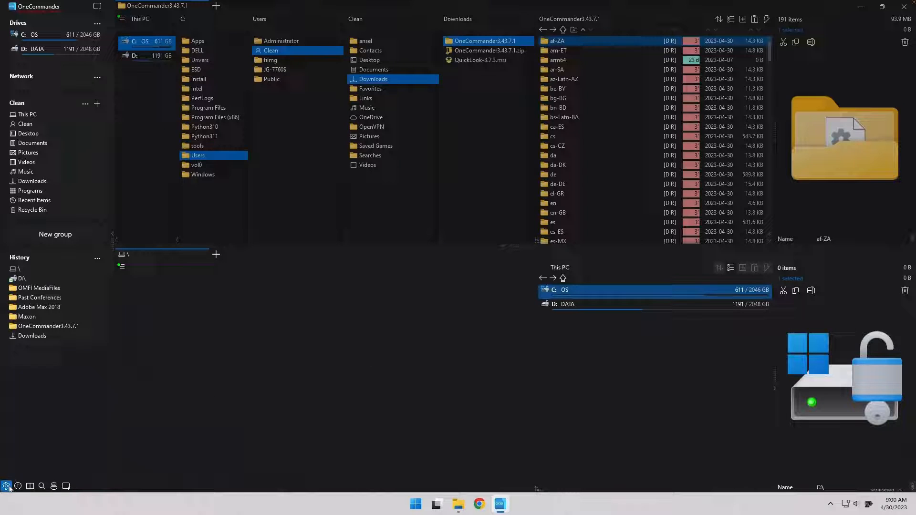
mouse_move(7, 486)
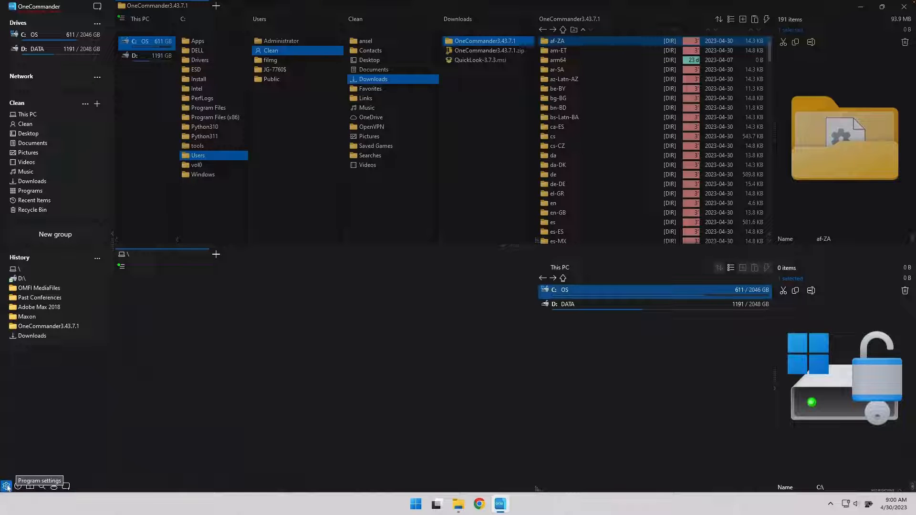
click(6, 485)
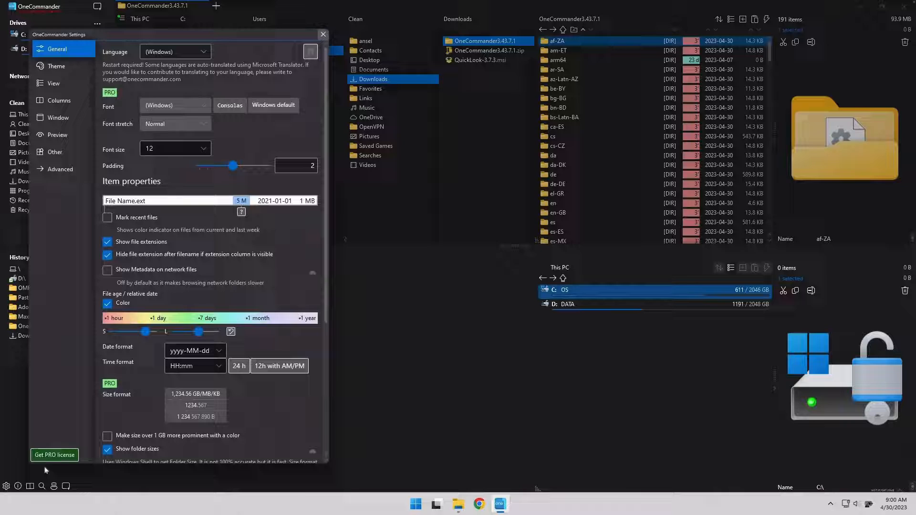
mouse_move(185, 159)
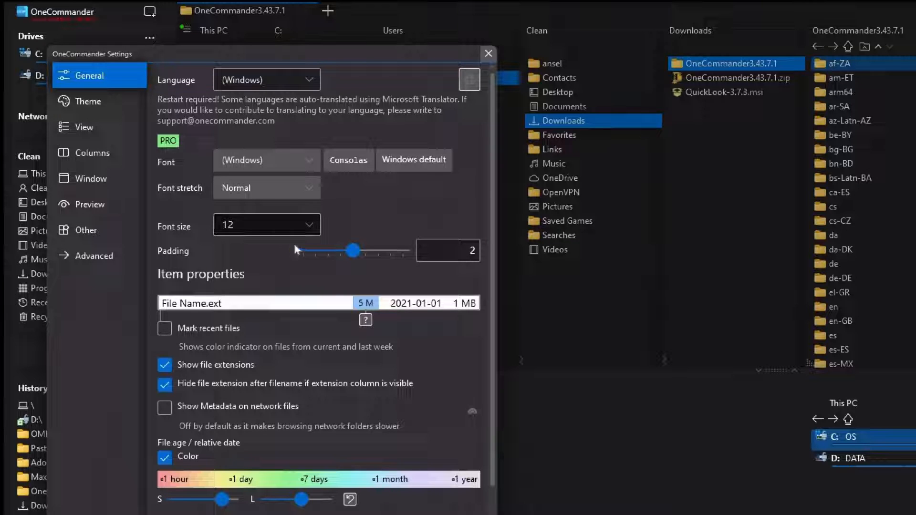
mouse_move(190, 463)
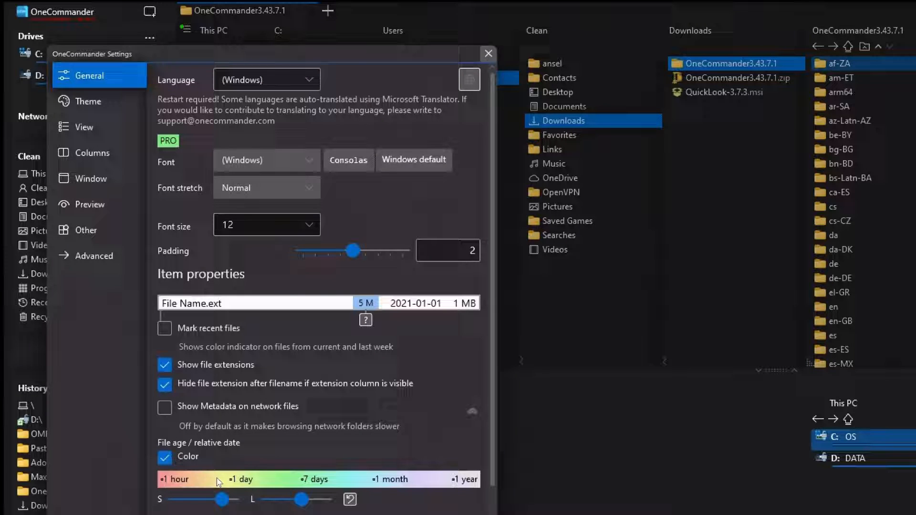
mouse_move(338, 492)
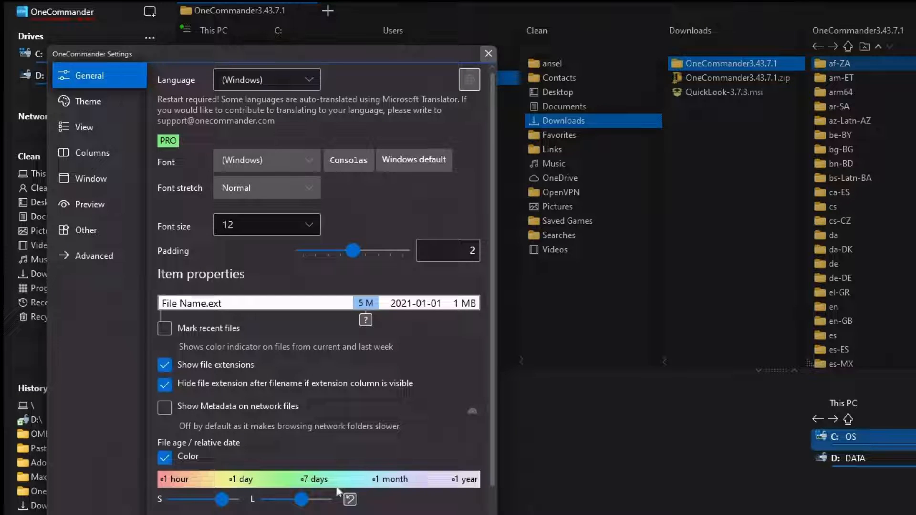
scroll(down, 3)
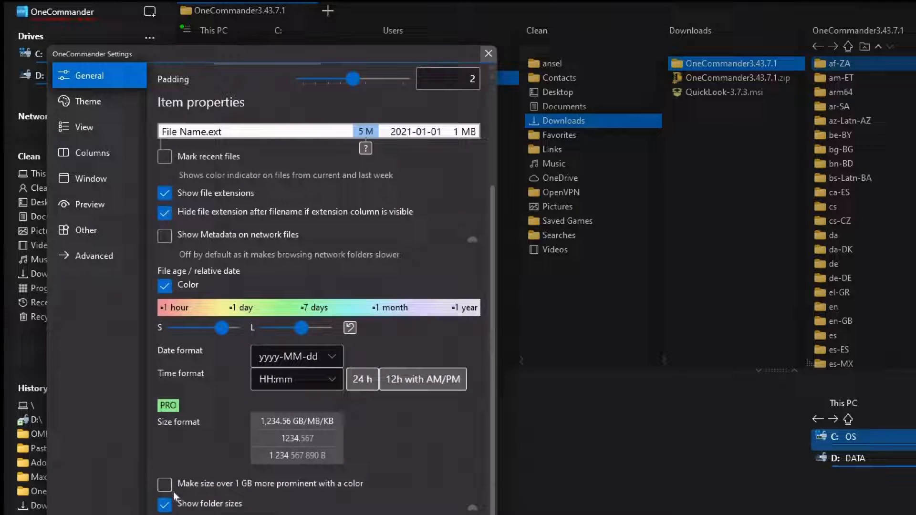
mouse_move(268, 446)
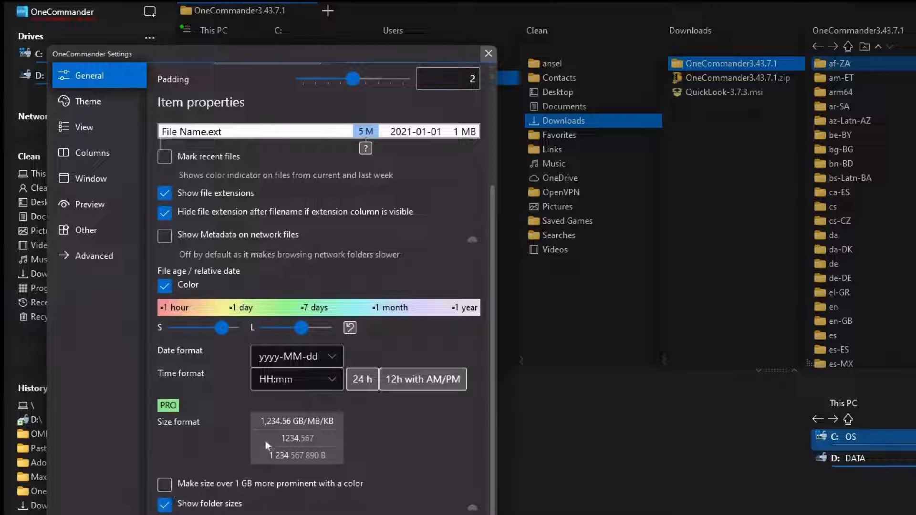
click(165, 485)
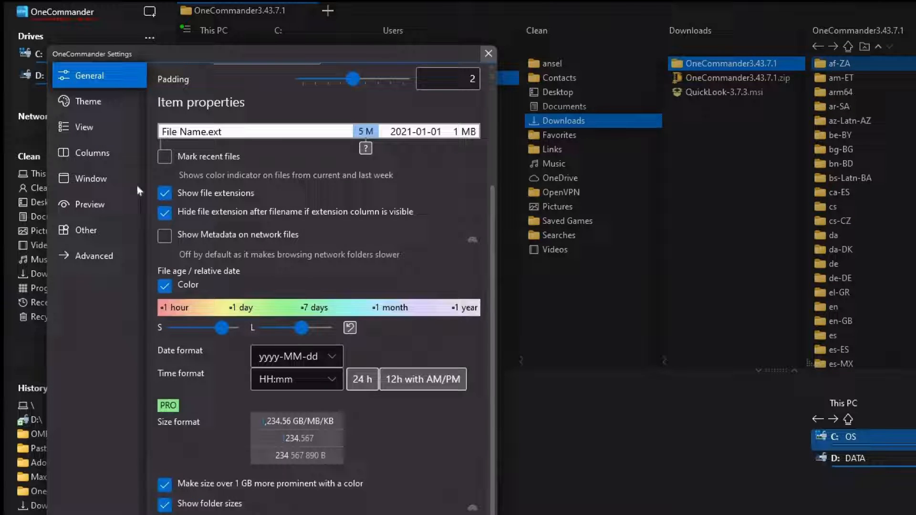
- In Settings > View, check 'Treat files starting with dot as hidden', then go to Window
click(88, 101)
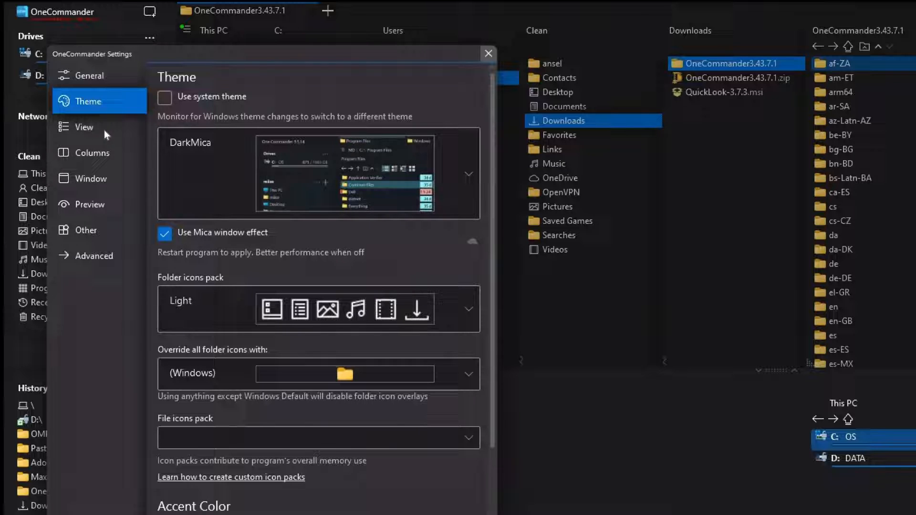
click(84, 126)
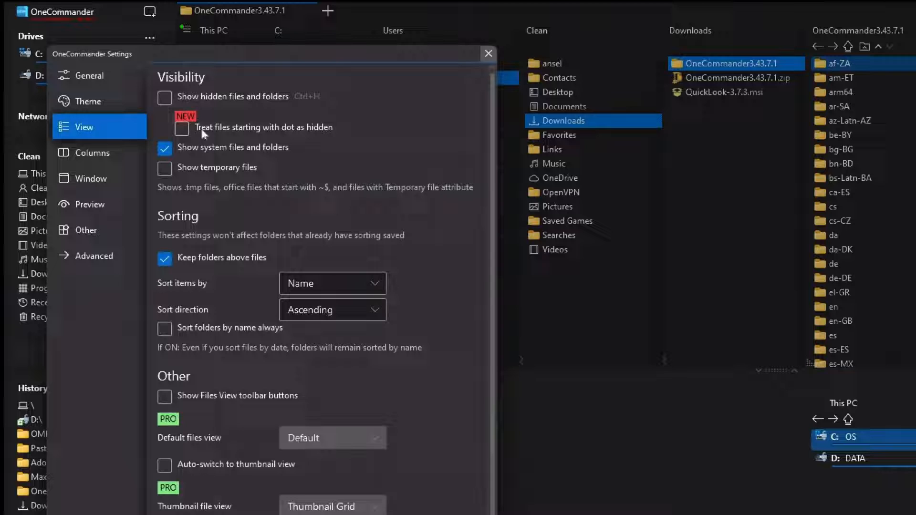
mouse_move(267, 131)
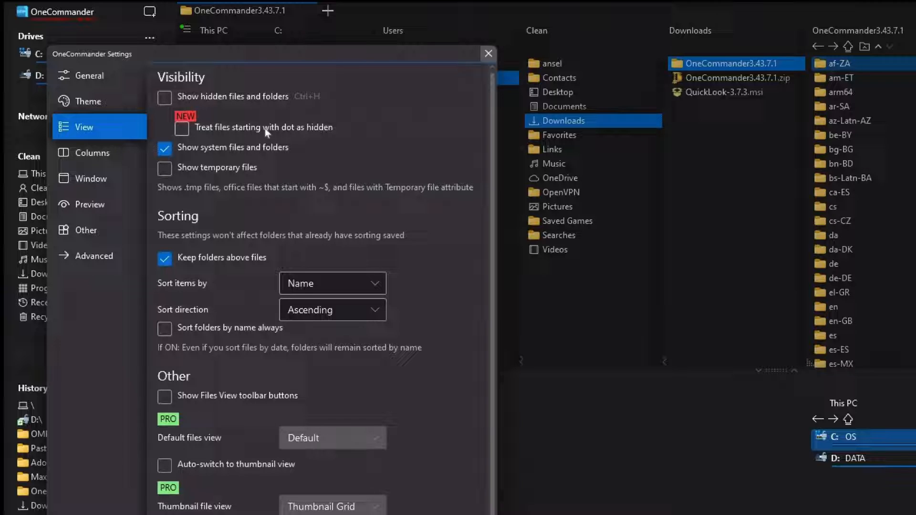
click(165, 127)
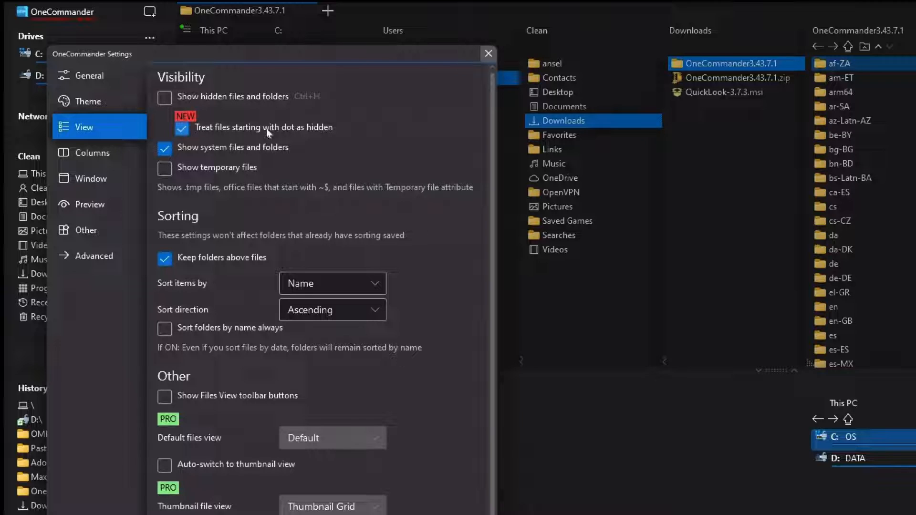
click(92, 178)
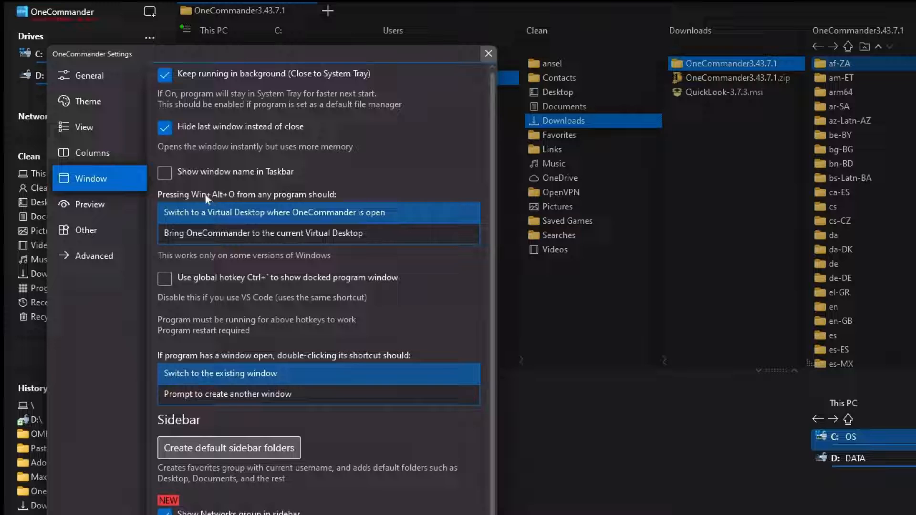
mouse_move(255, 348)
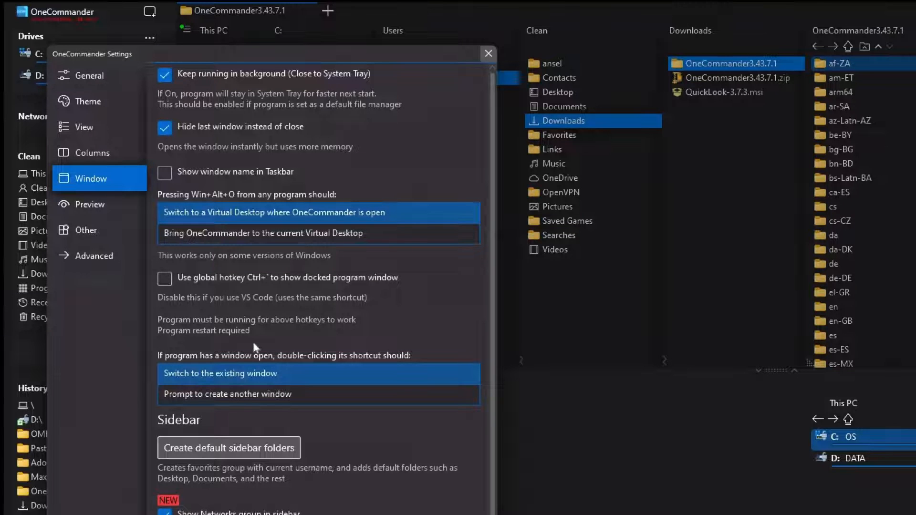
mouse_move(278, 424)
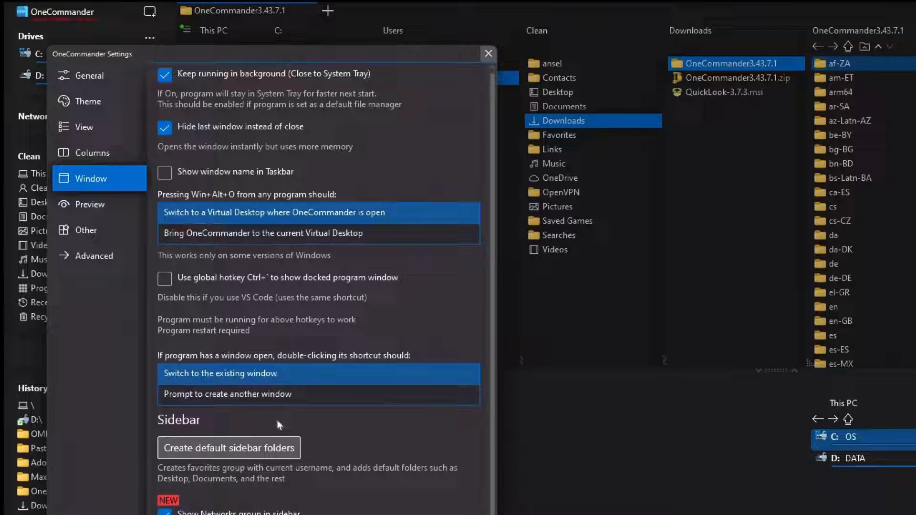
mouse_move(285, 301)
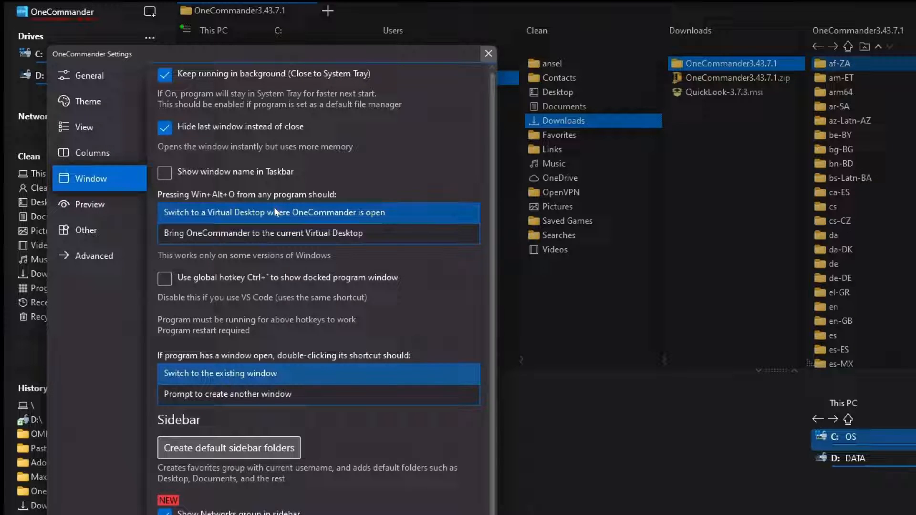
mouse_move(263, 203)
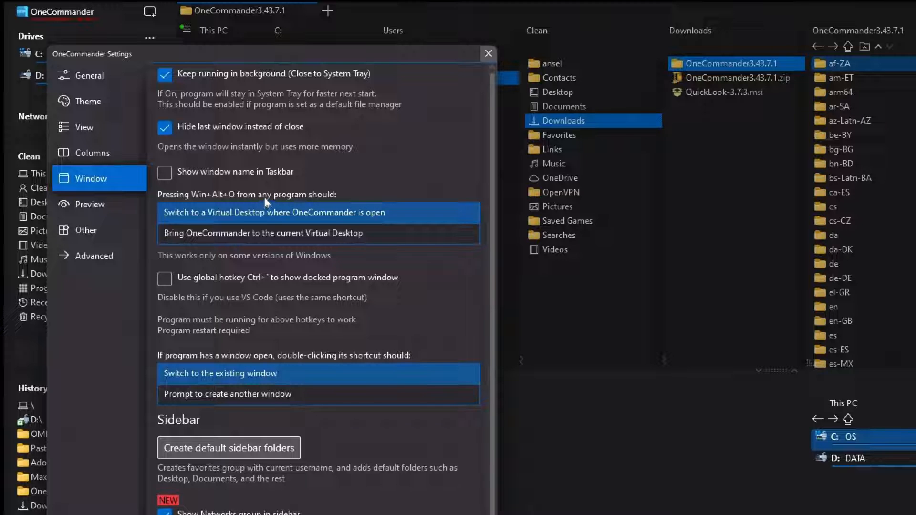
mouse_move(211, 217)
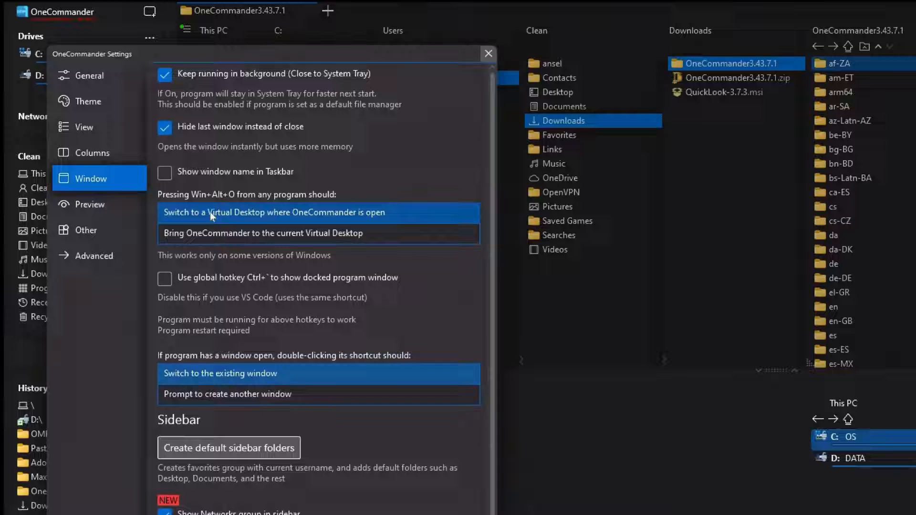
click(90, 204)
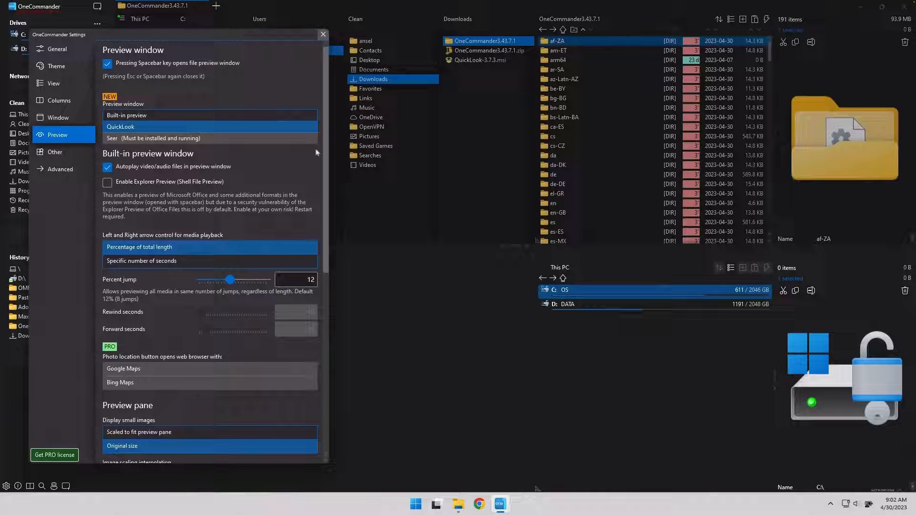
- Scroll through the QuickLook preview options and close Settings
scroll(down, 3)
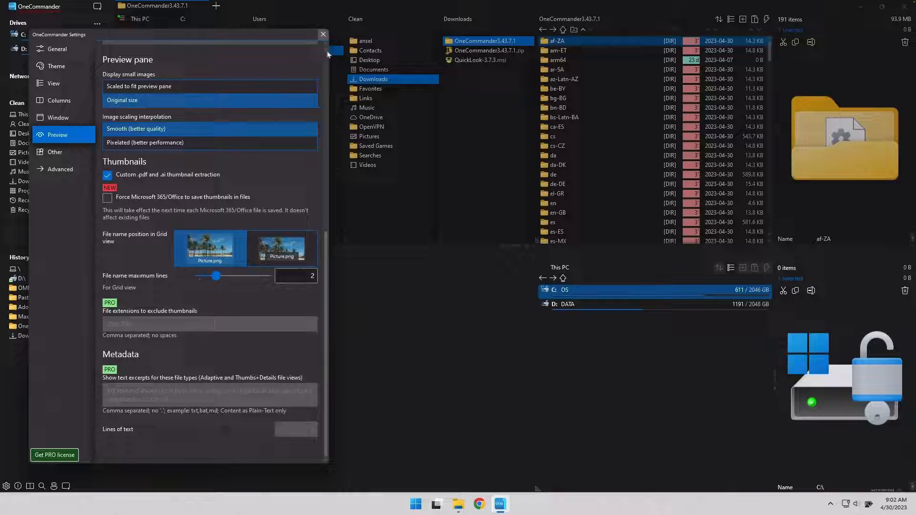
click(322, 34)
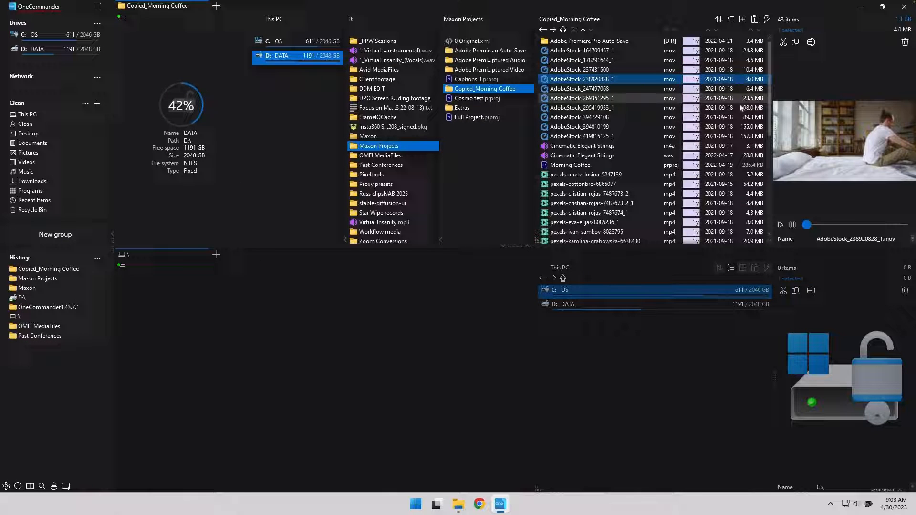
- Preview the AdobeStock_295419933_1 and AdobeStock_419815125_1 clips in the preview pane
click(581, 107)
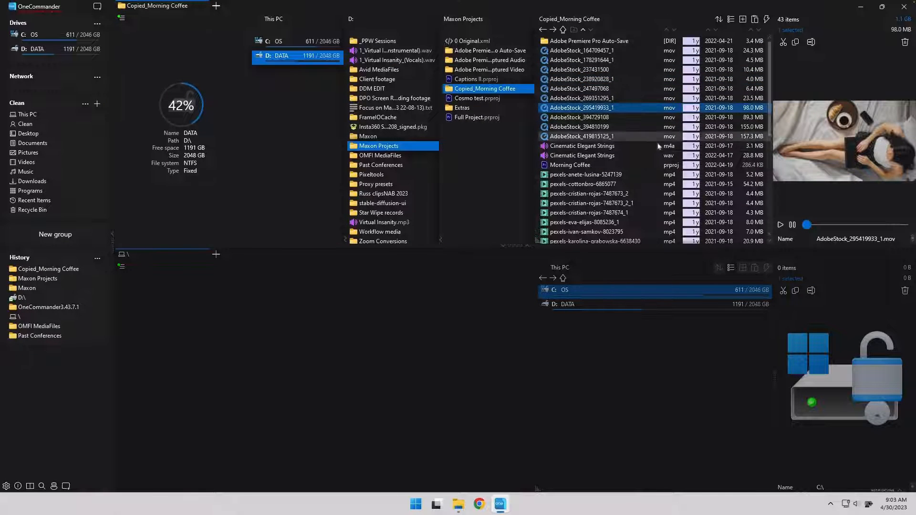
double_click(581, 108)
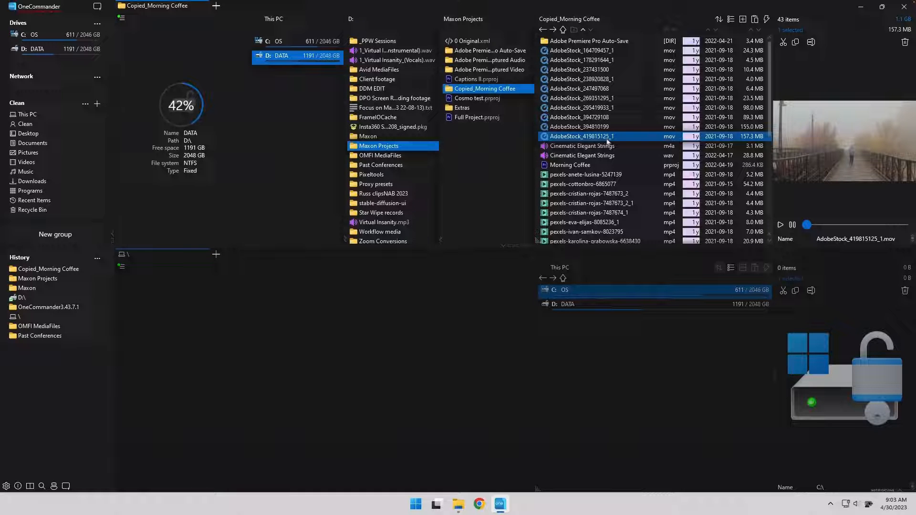
click(479, 503)
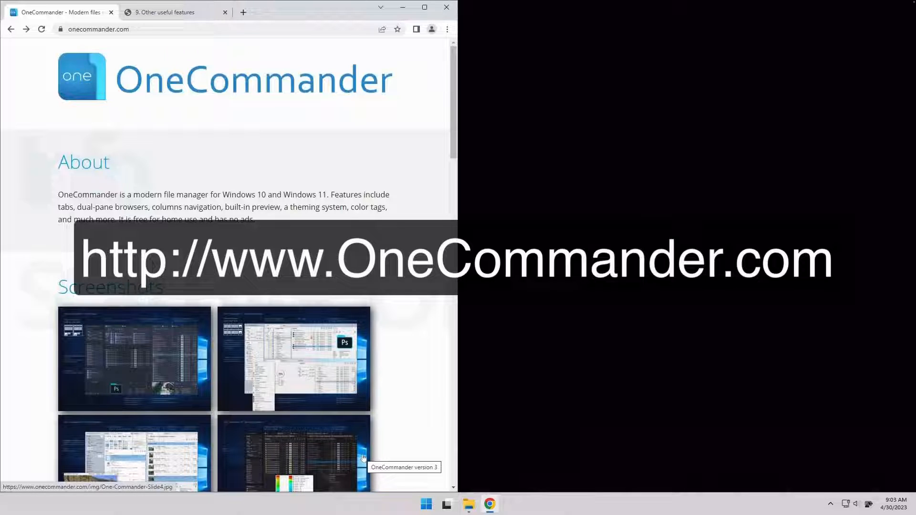
mouse_move(404, 422)
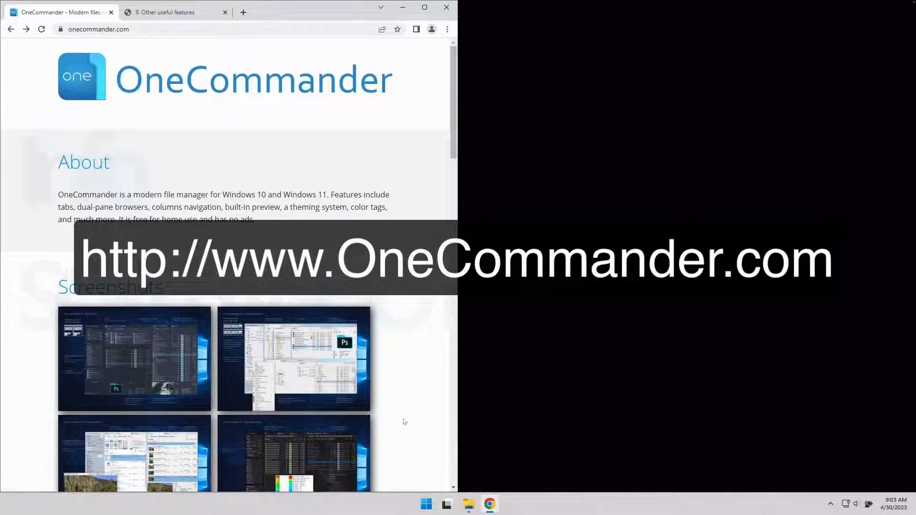